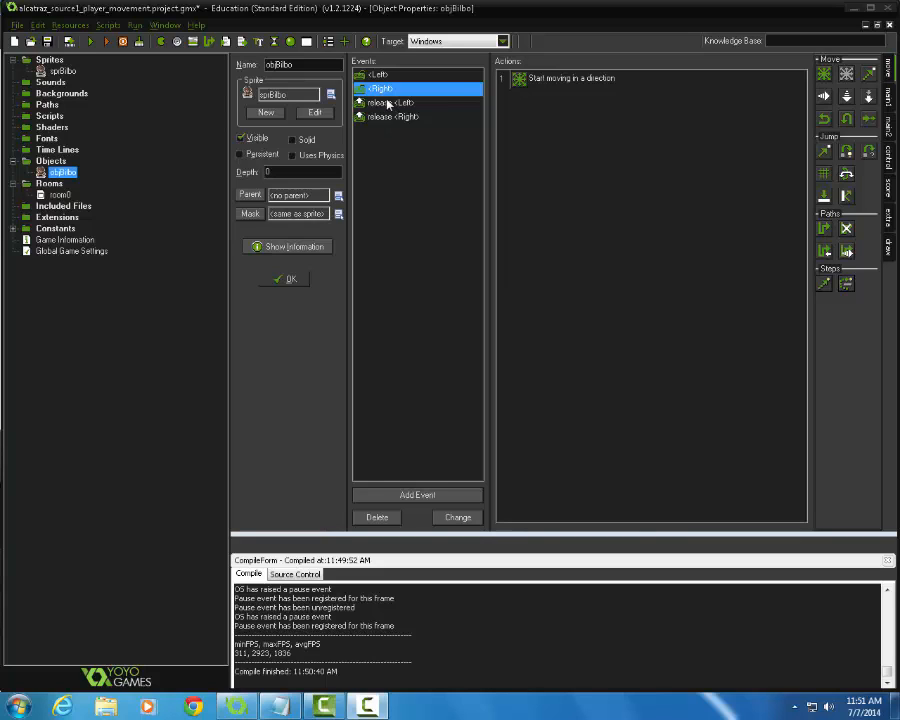
mouse_move(398, 130)
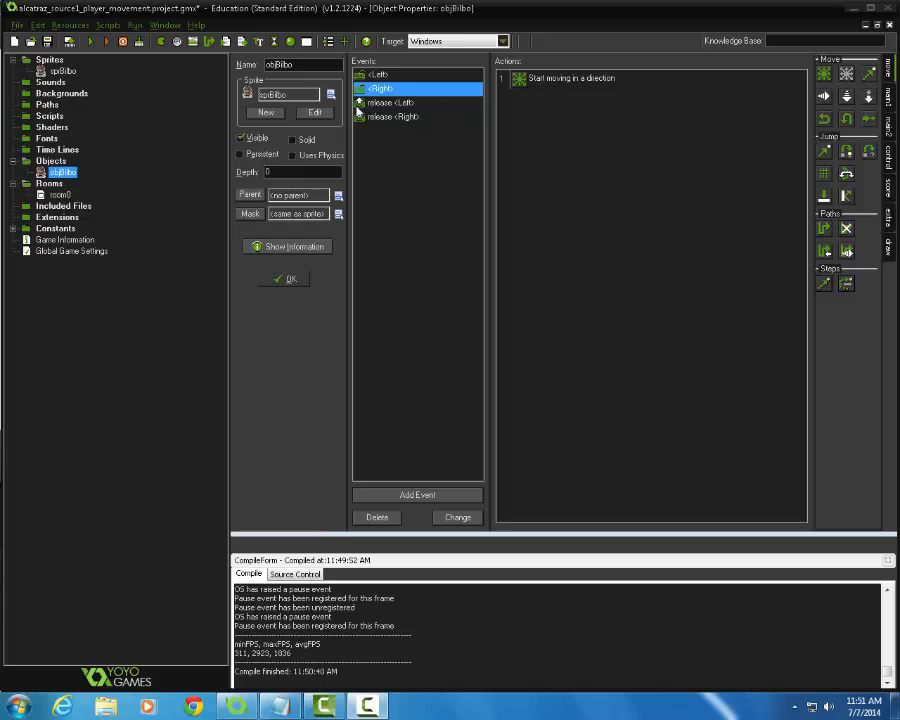
mouse_move(404, 78)
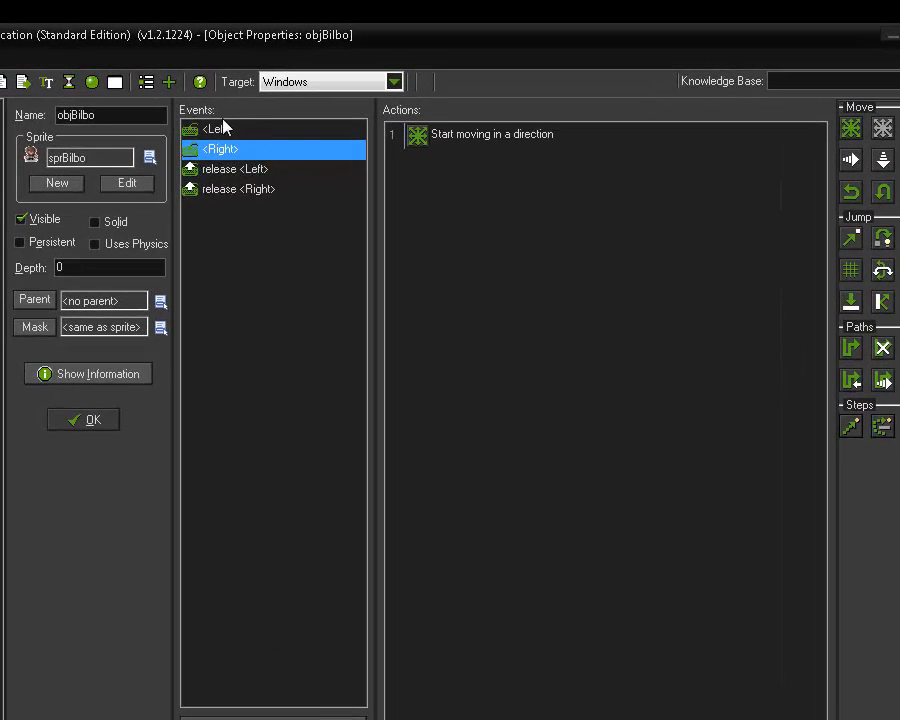
- Add an Up key event to objBilbo that starts fixed movement upward at speed 5
right_click(216, 128)
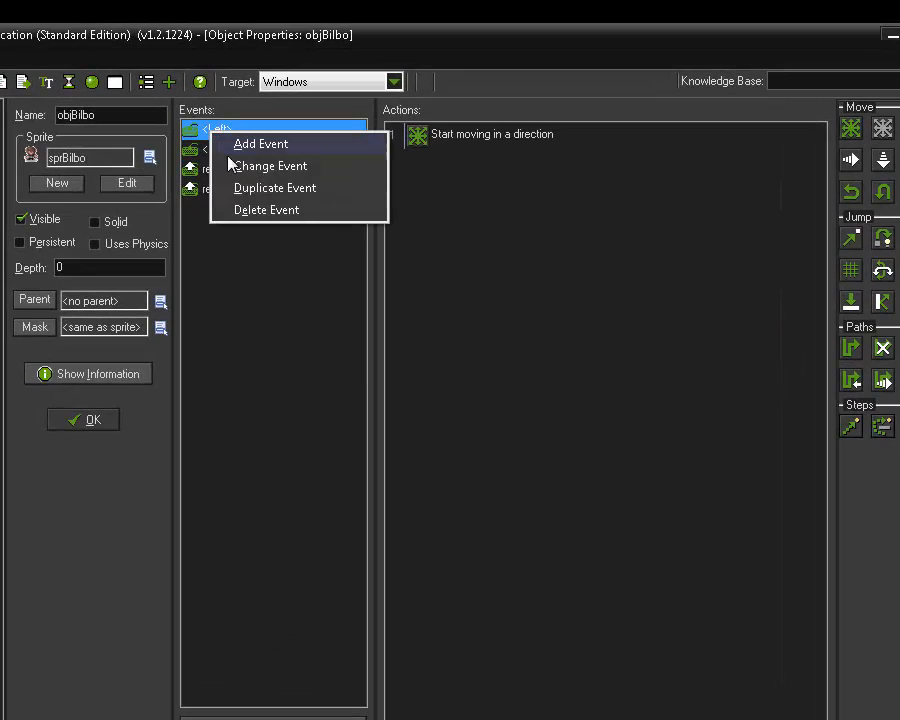
click(260, 144)
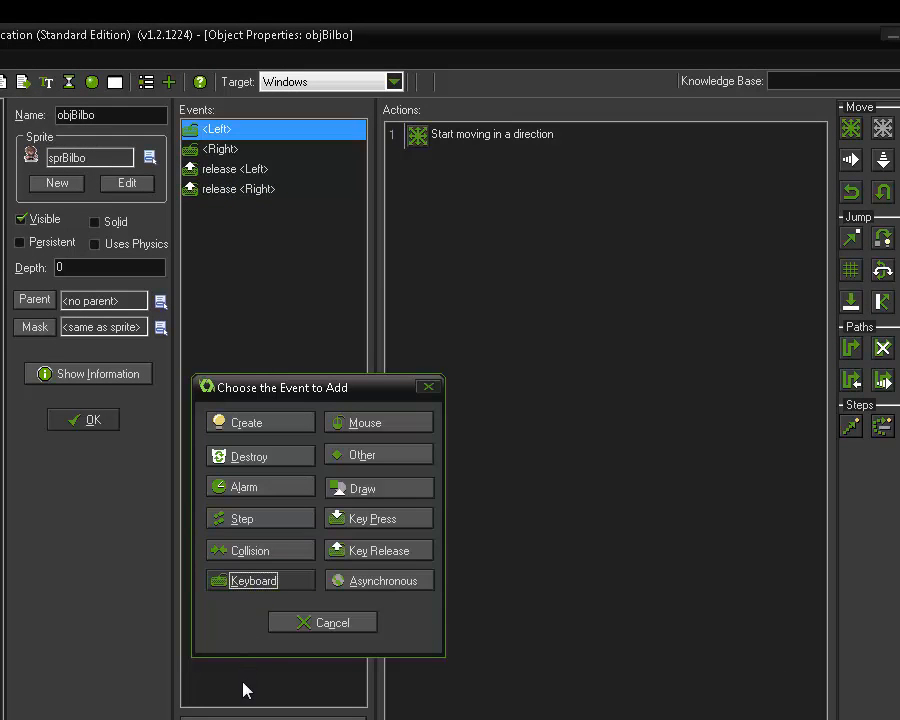
click(252, 580)
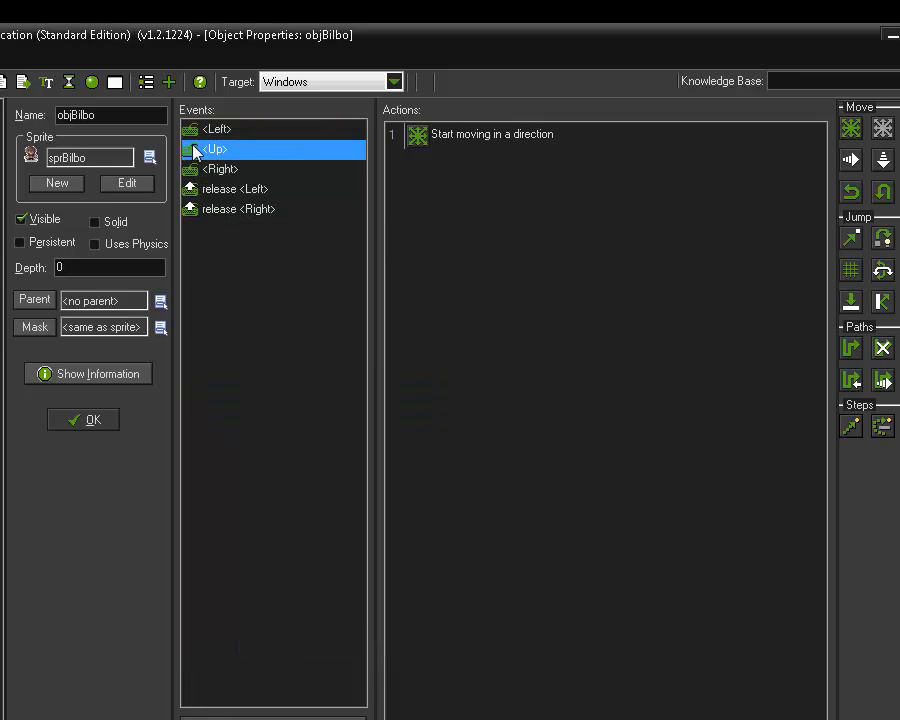
mouse_move(444, 140)
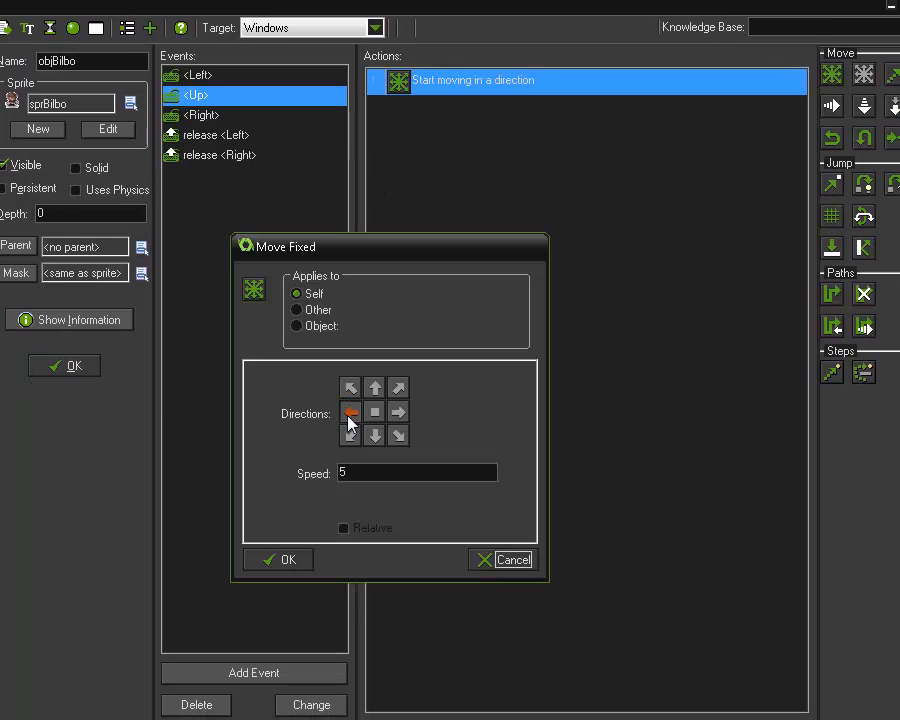
click(374, 388)
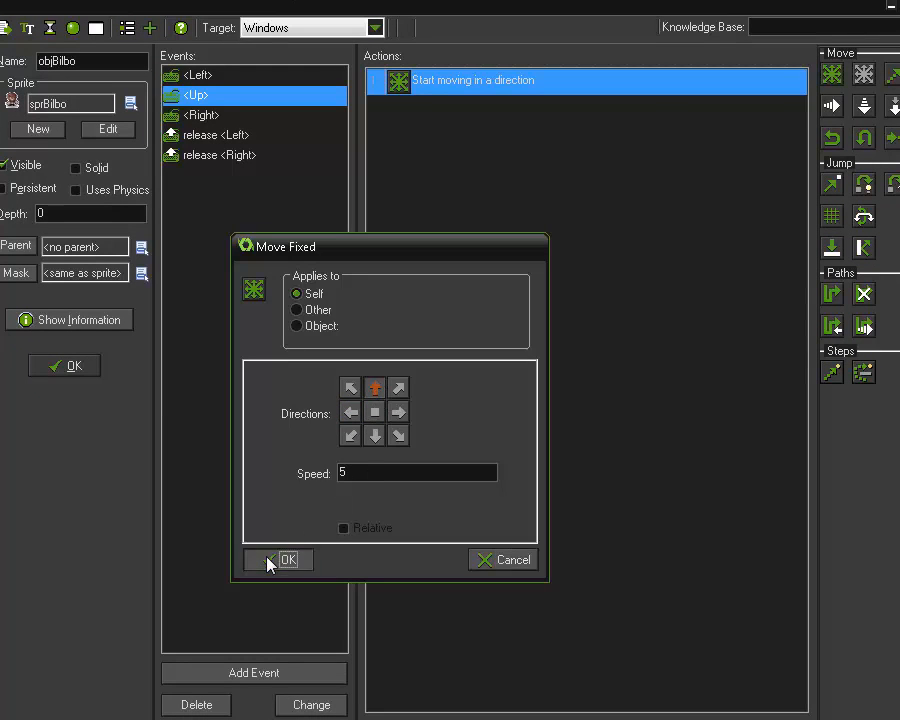
click(288, 560)
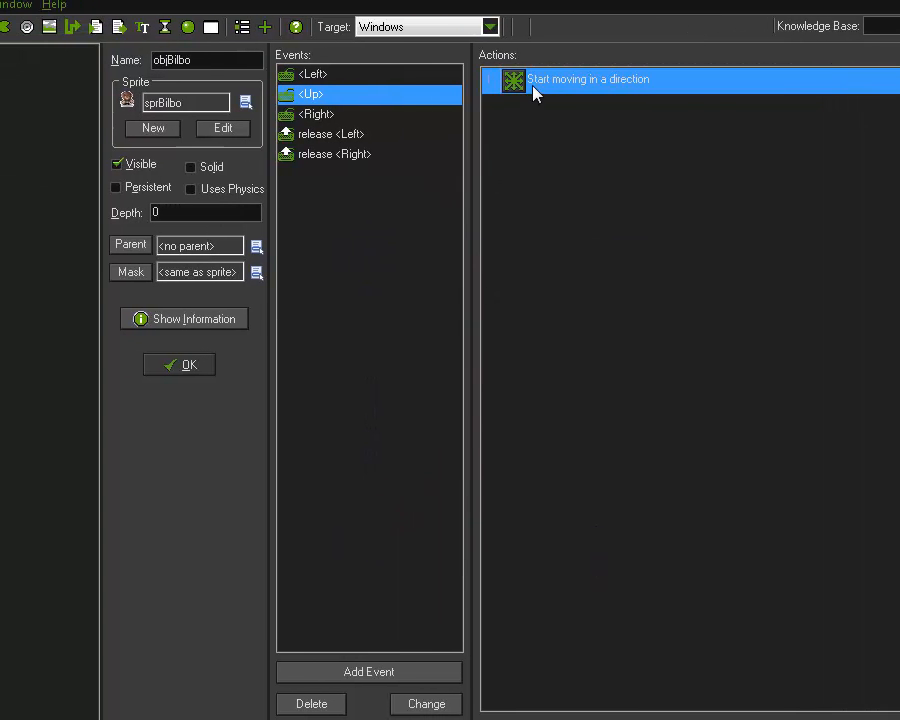
- Add a Down key event that starts fixed movement downward at speed 5
right_click(310, 94)
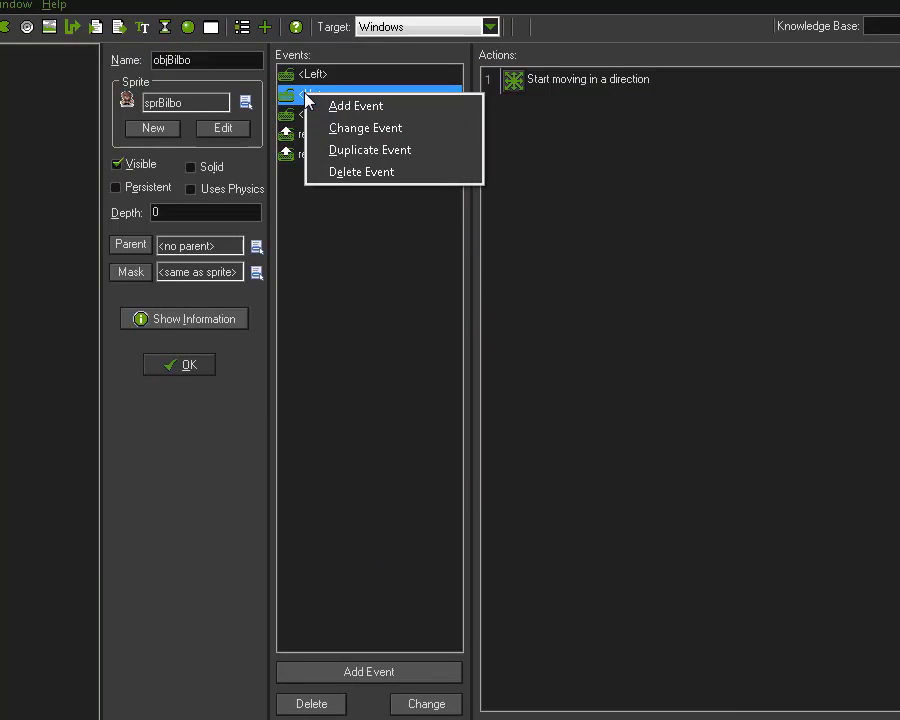
click(356, 104)
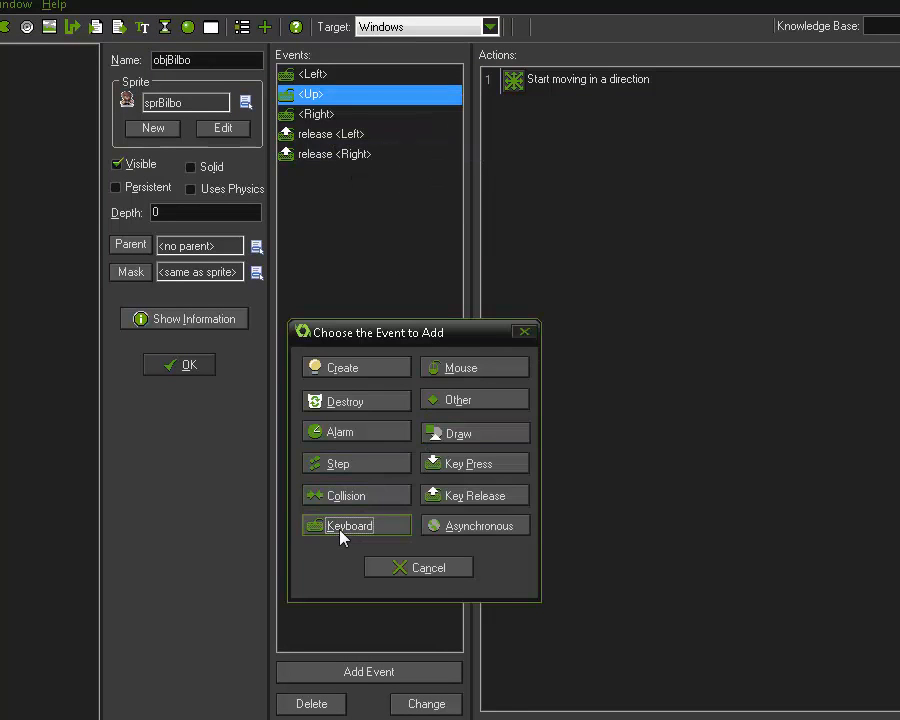
click(348, 524)
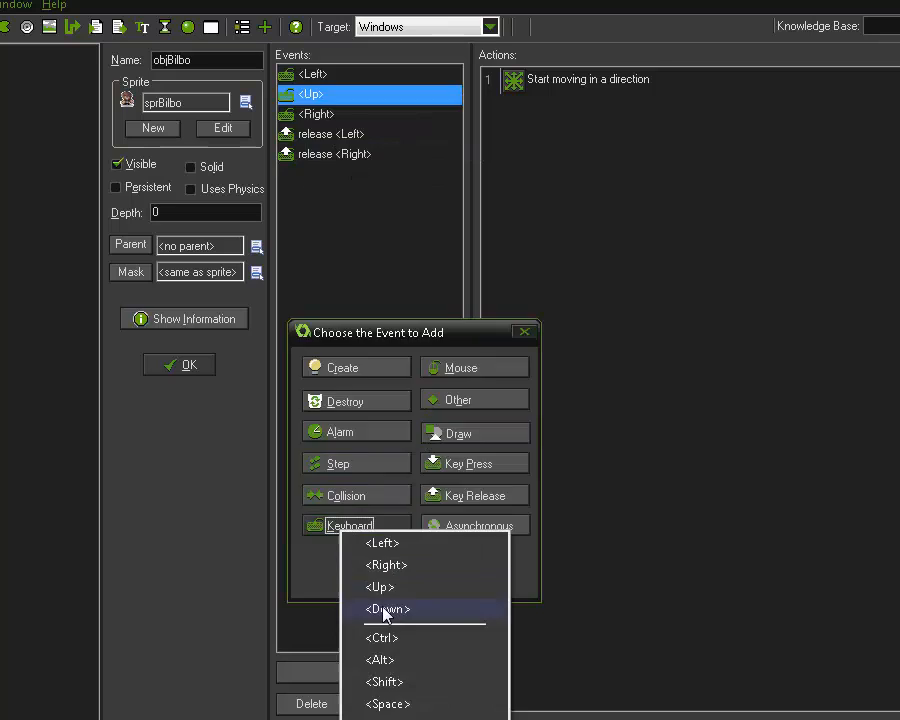
click(388, 608)
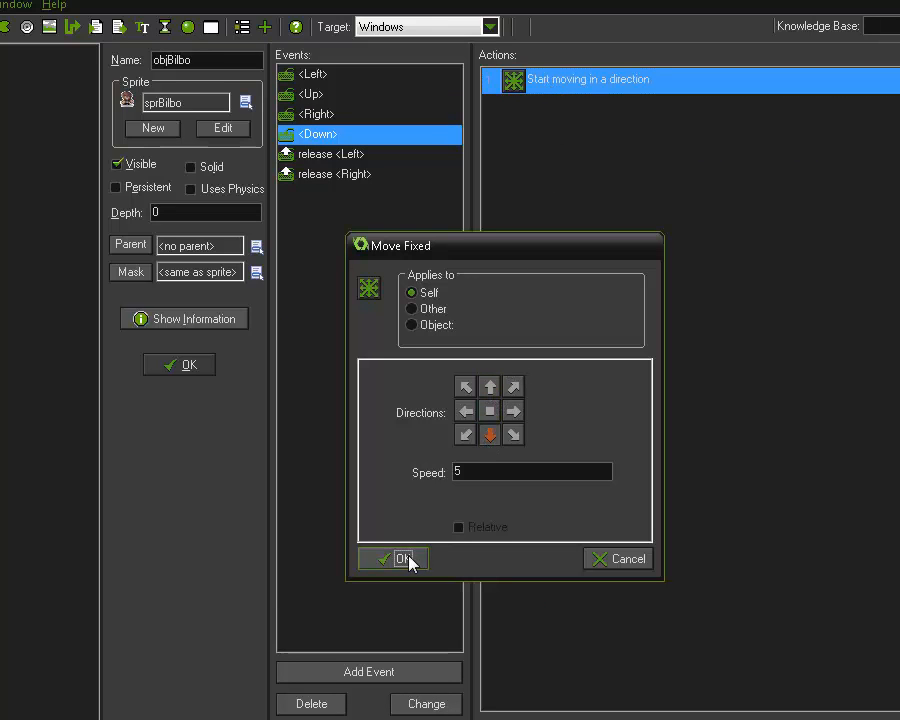
click(404, 558)
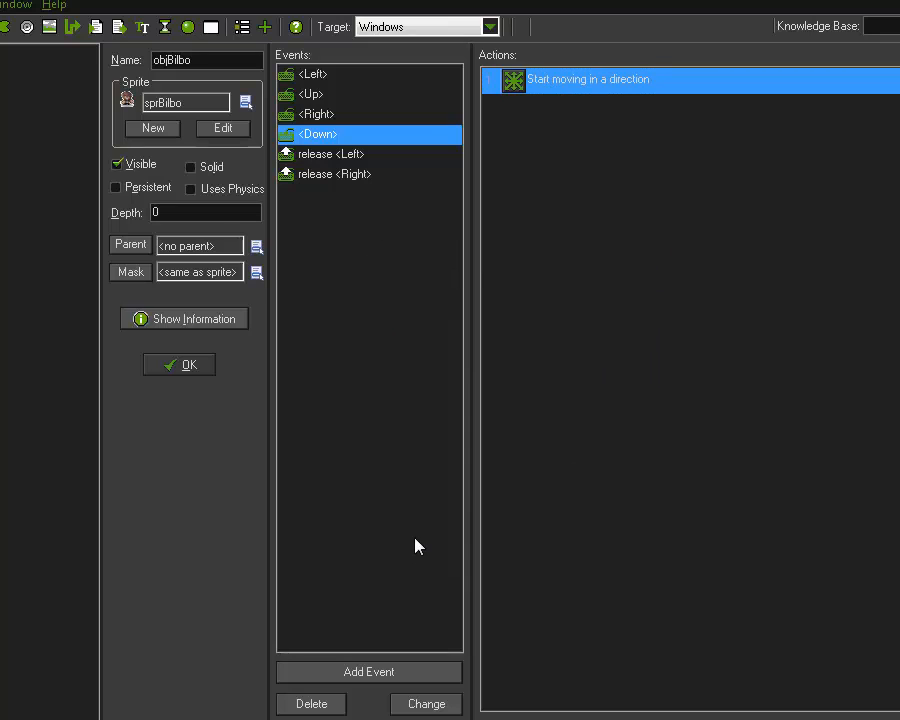
- Add a release Up event to objBilbo with a Move Fixed action at speed 0
right_click(336, 154)
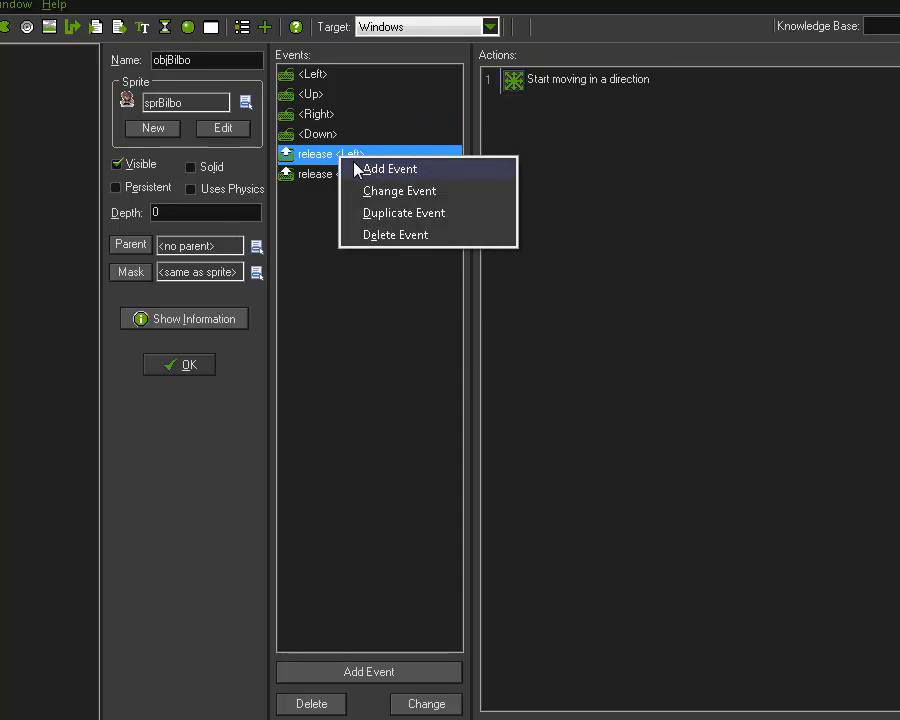
click(388, 168)
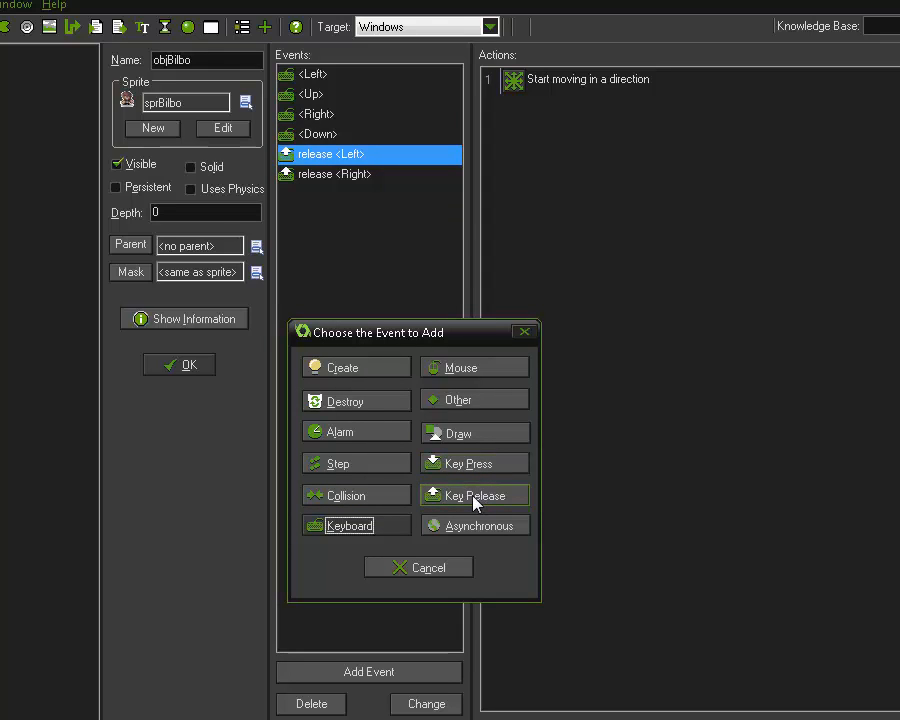
click(474, 496)
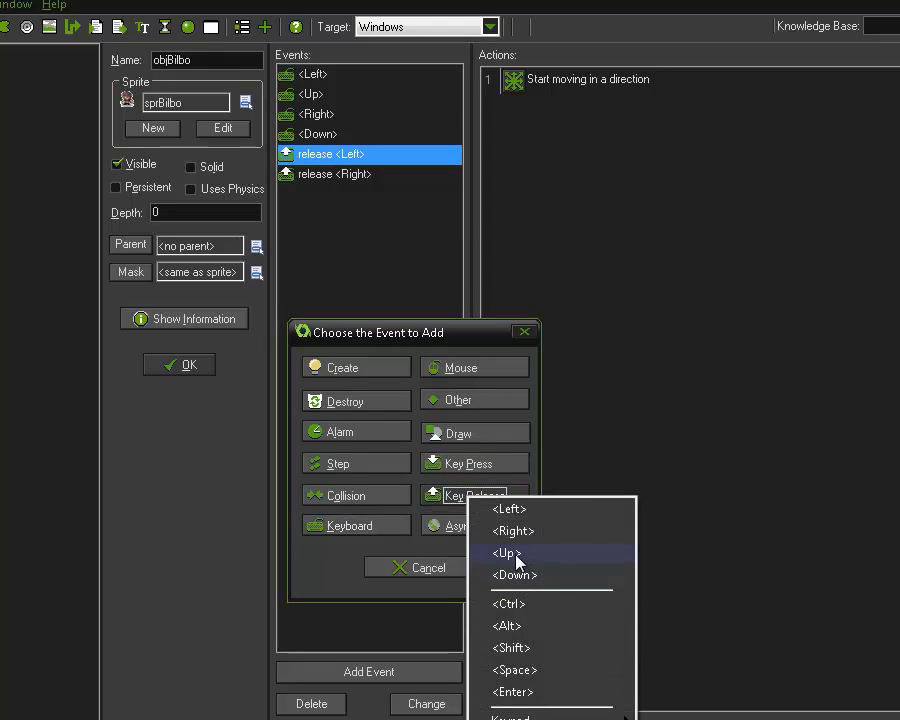
click(508, 552)
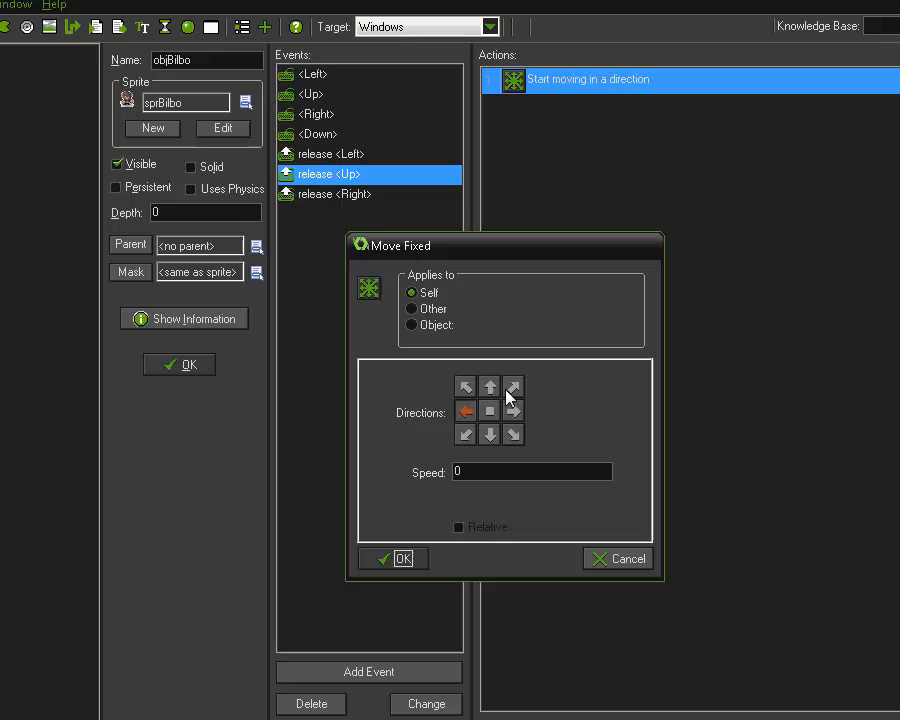
click(490, 386)
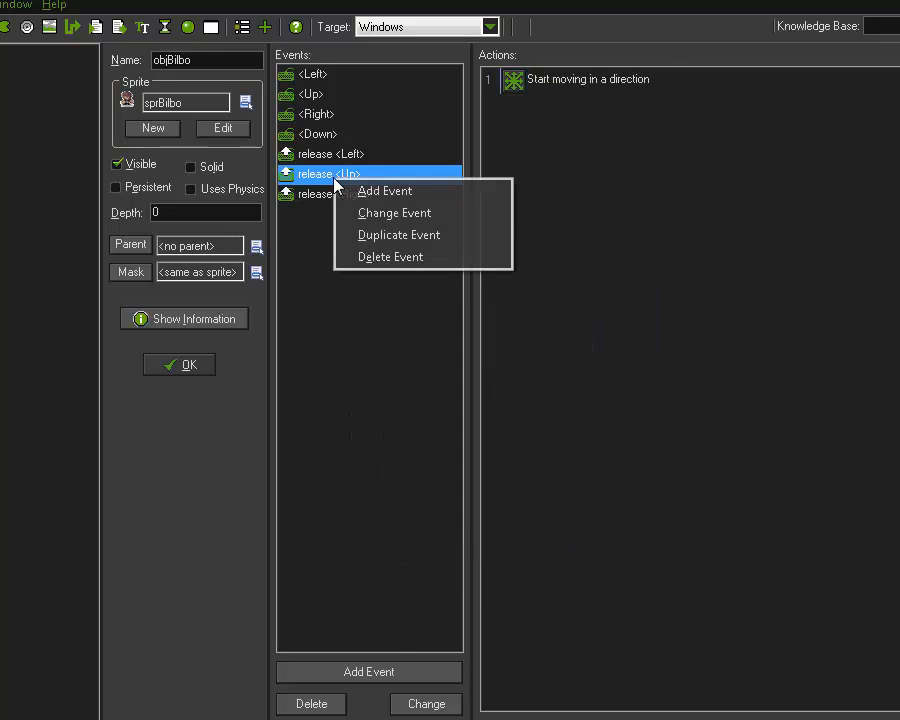
mouse_move(394, 212)
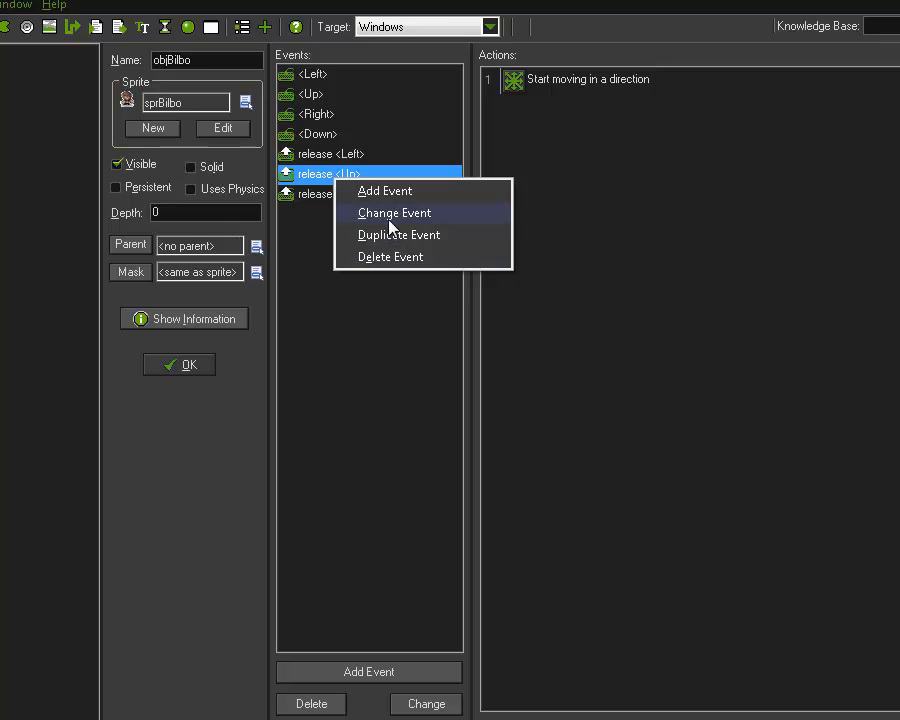
- Add a release Down event with a Move Fixed action at speed 0
click(394, 212)
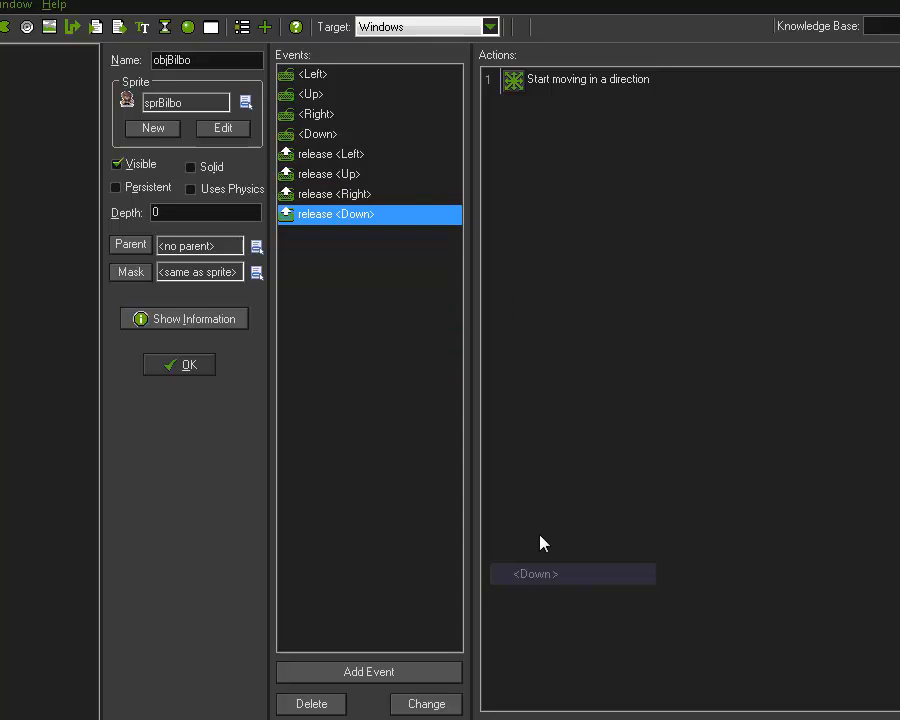
double_click(588, 80)
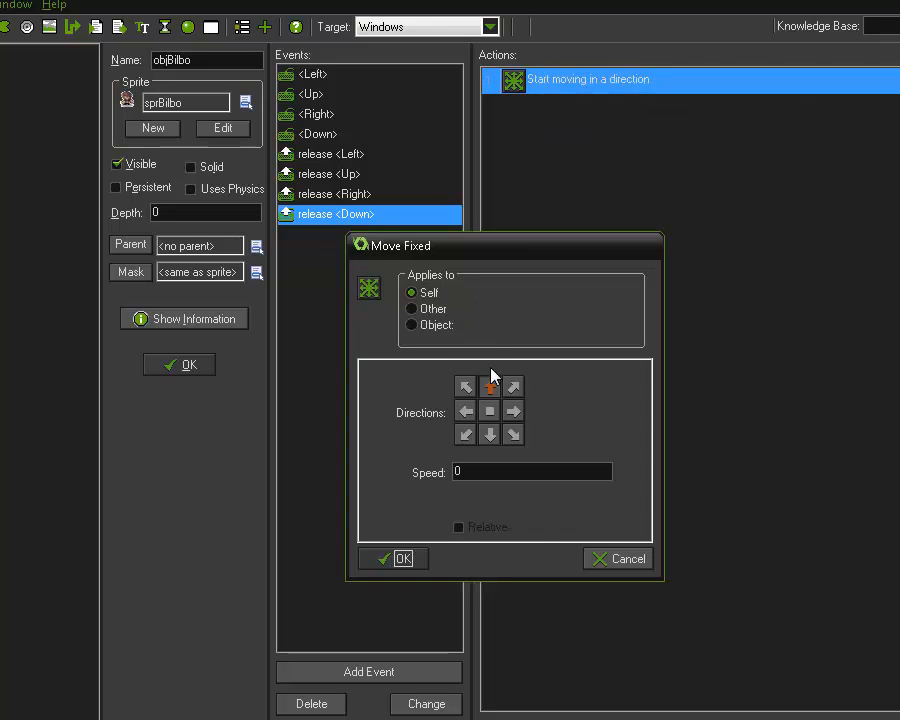
click(488, 434)
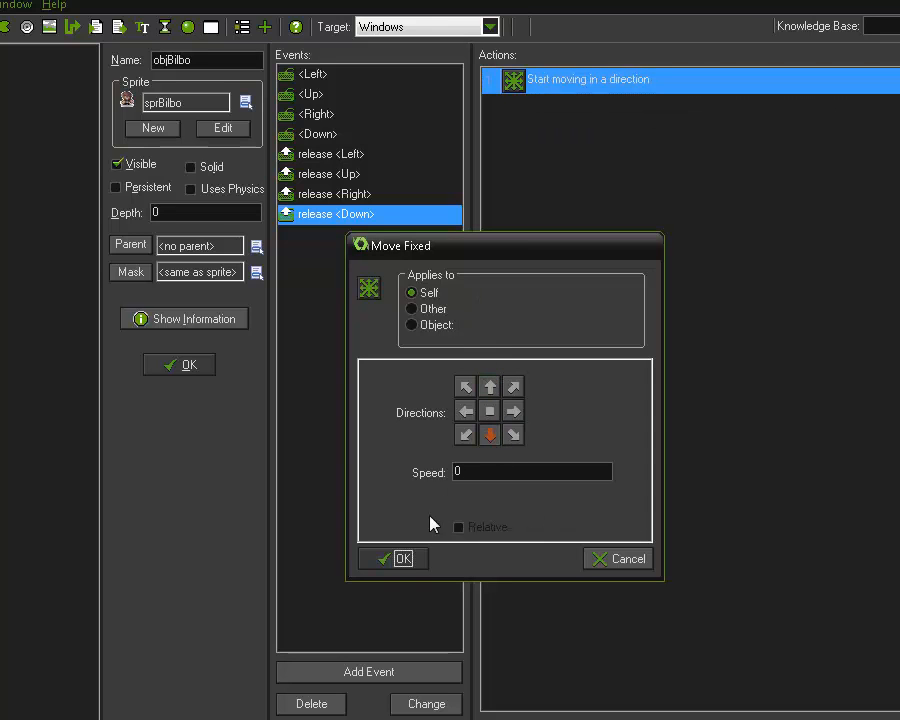
click(404, 558)
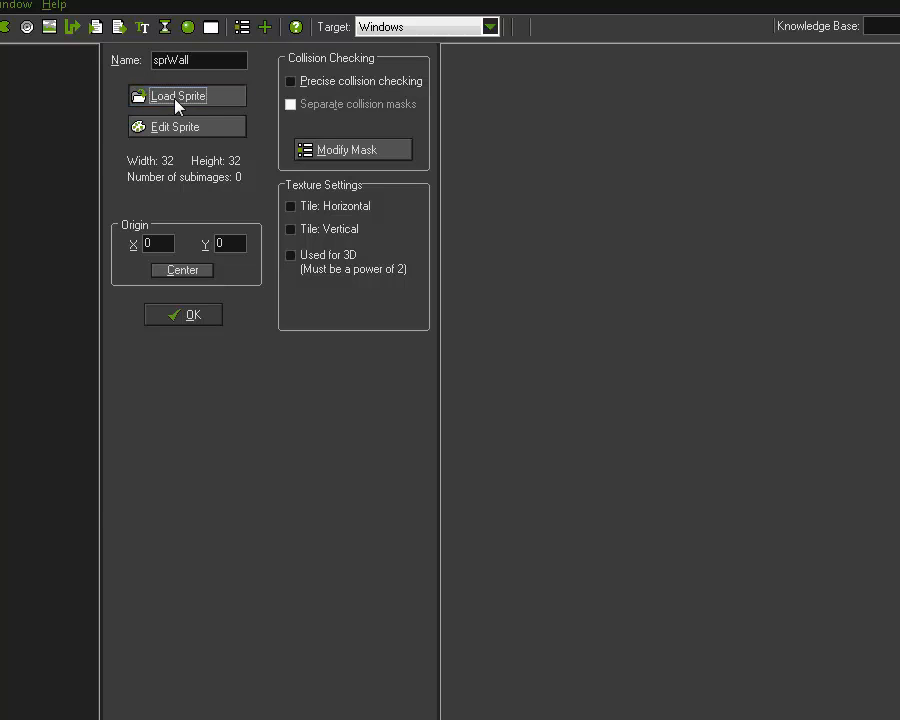
- Load the 32x32 Wall image into the sprWall sprite
click(186, 96)
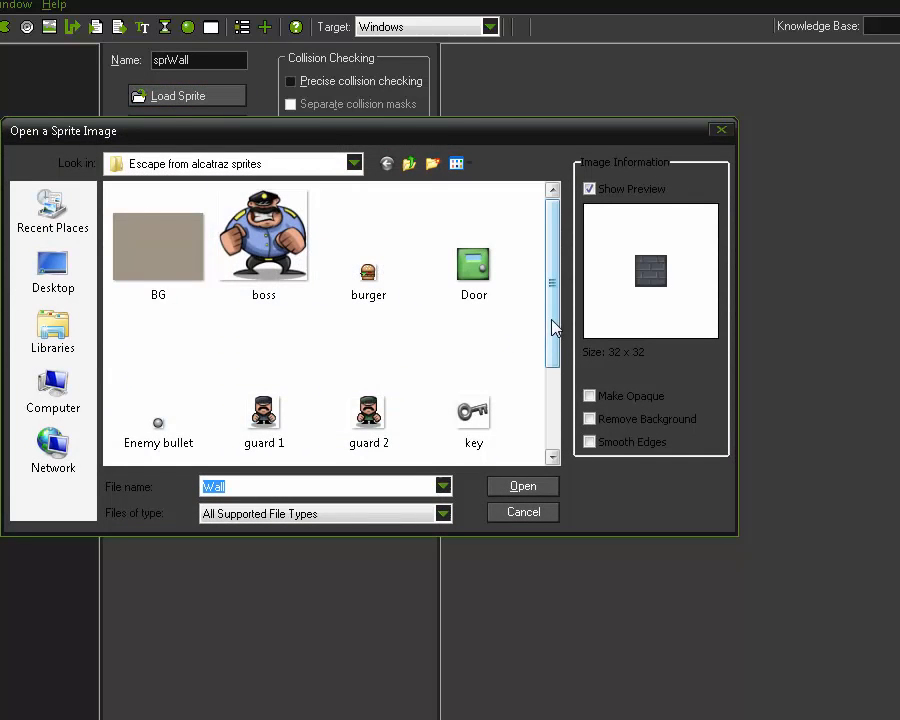
click(522, 486)
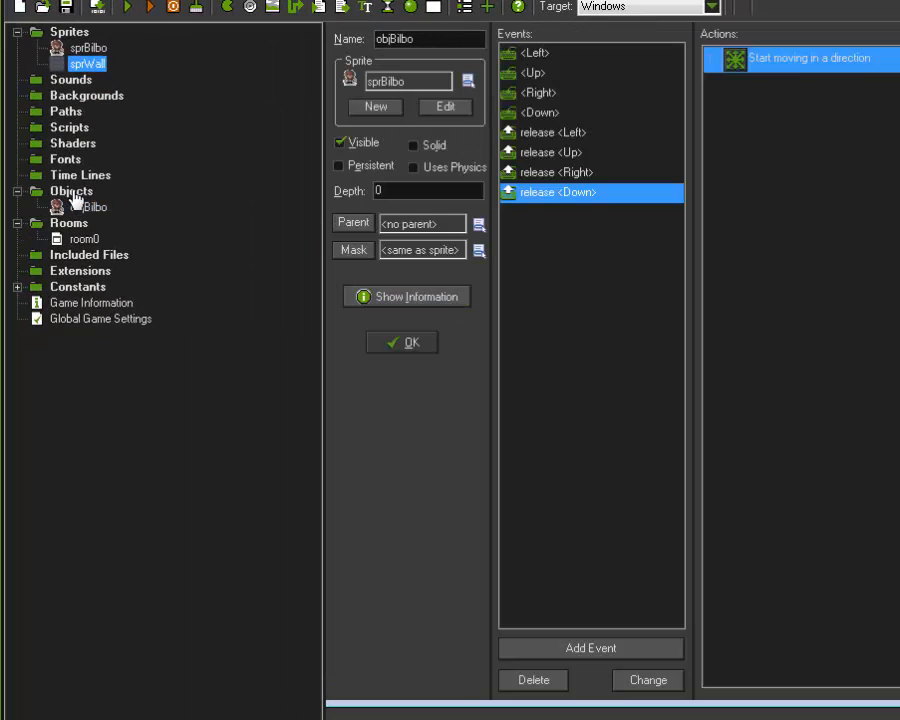
- Create a new object named objWall using the sprWall sprite
right_click(72, 190)
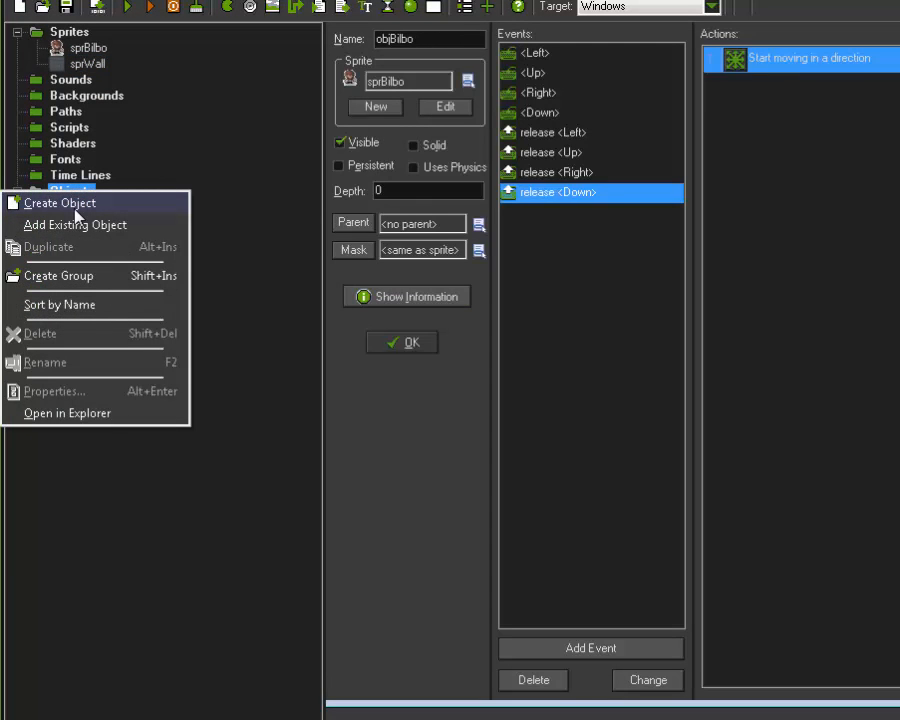
click(60, 204)
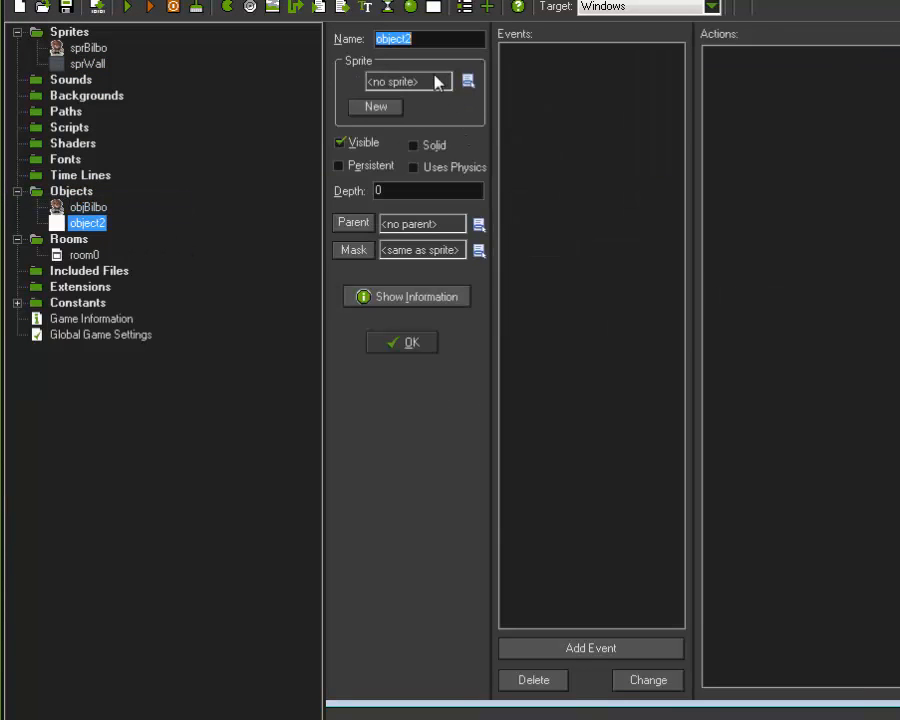
text(objWall)
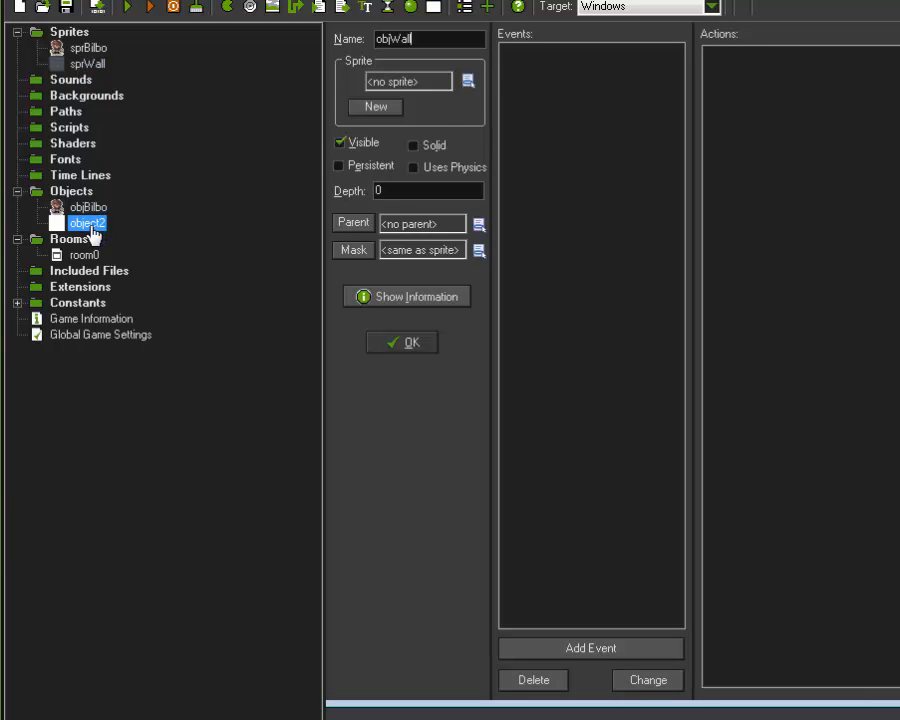
click(468, 80)
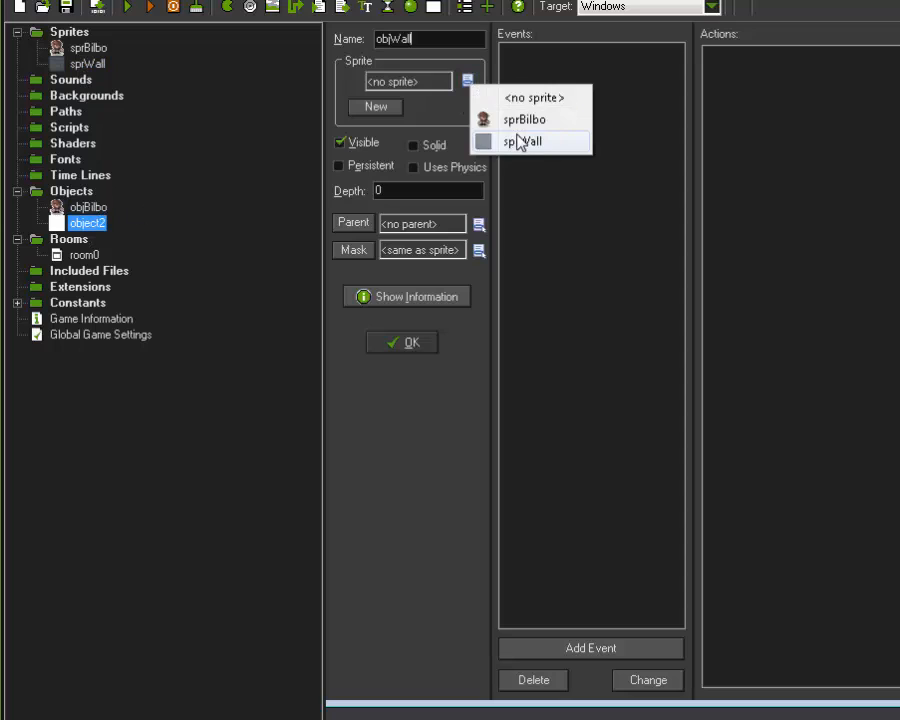
click(524, 140)
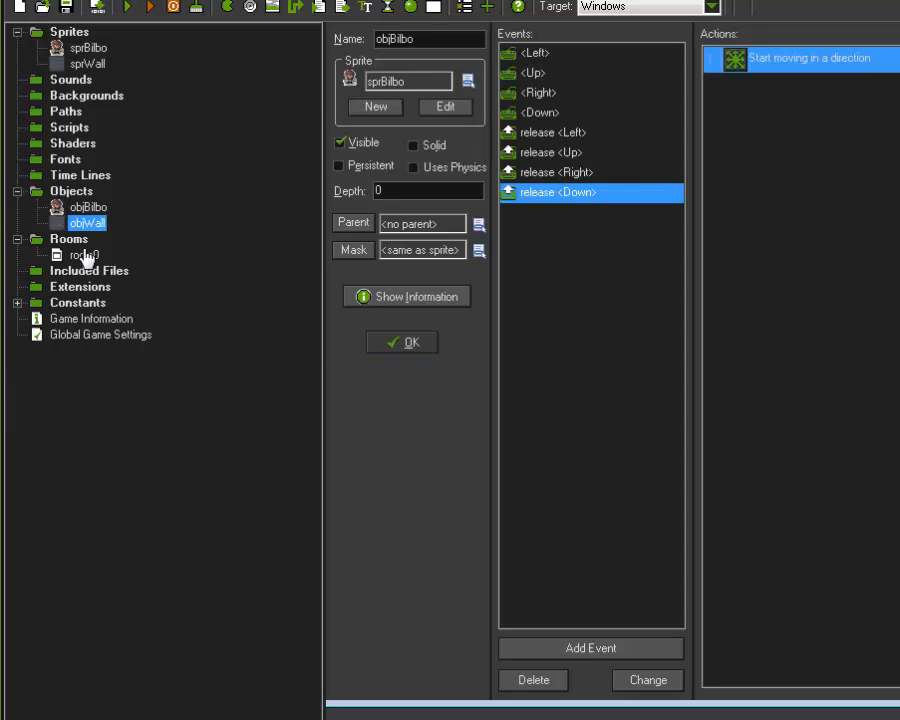
- In room0's objects tab, select objWall and place wall blocks along the room's left edge
double_click(80, 254)
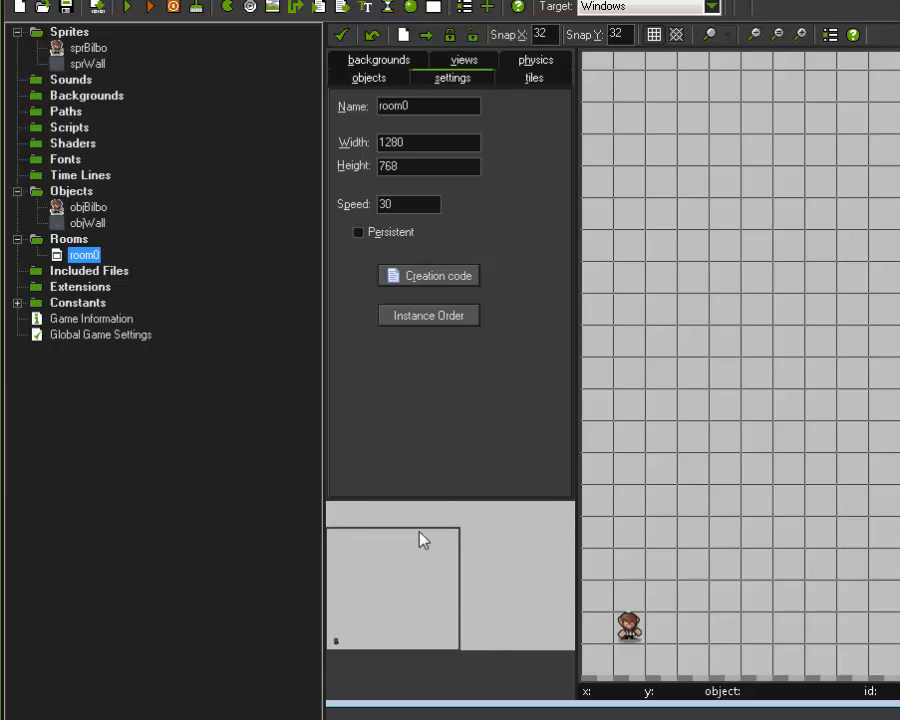
mouse_move(340, 648)
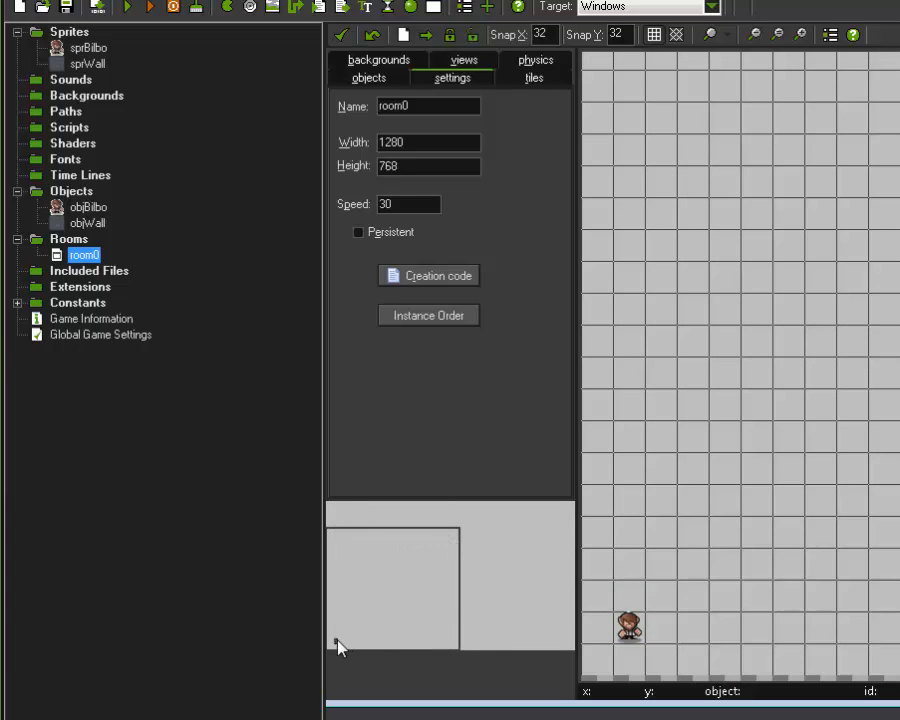
mouse_move(380, 590)
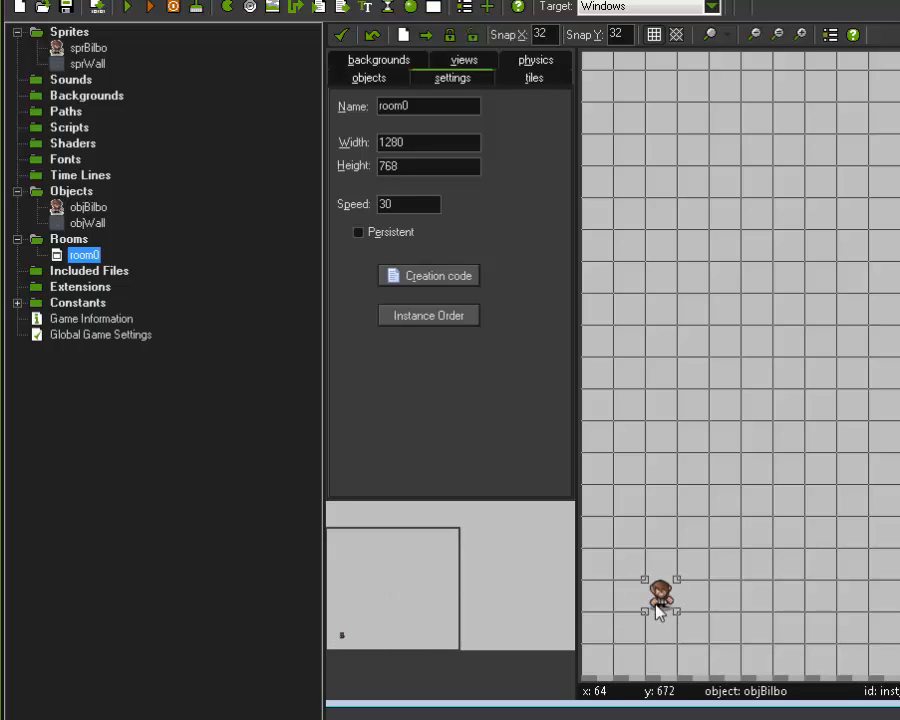
click(368, 78)
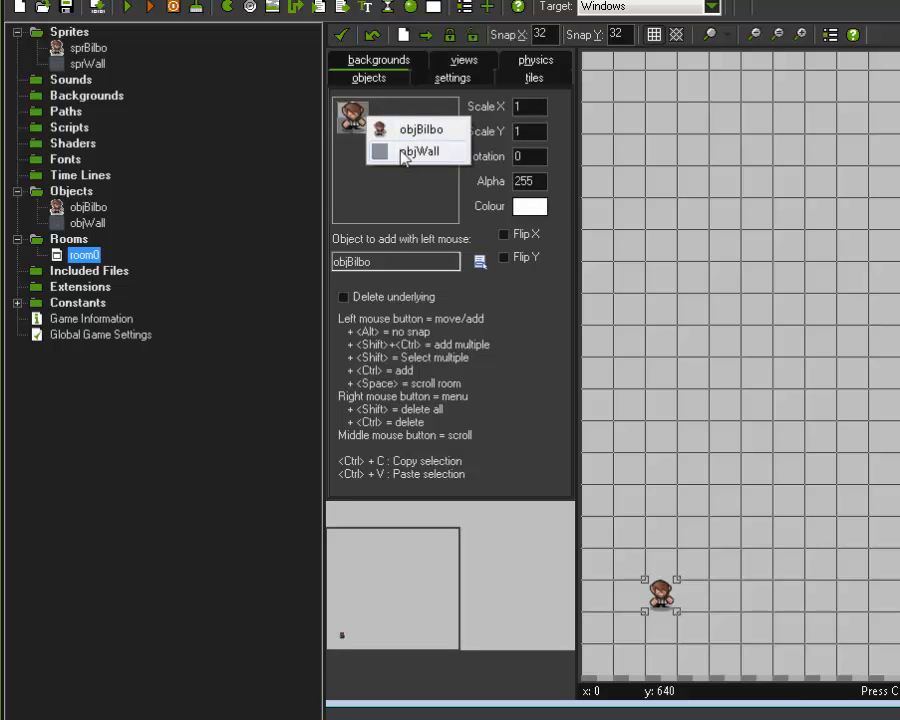
click(420, 152)
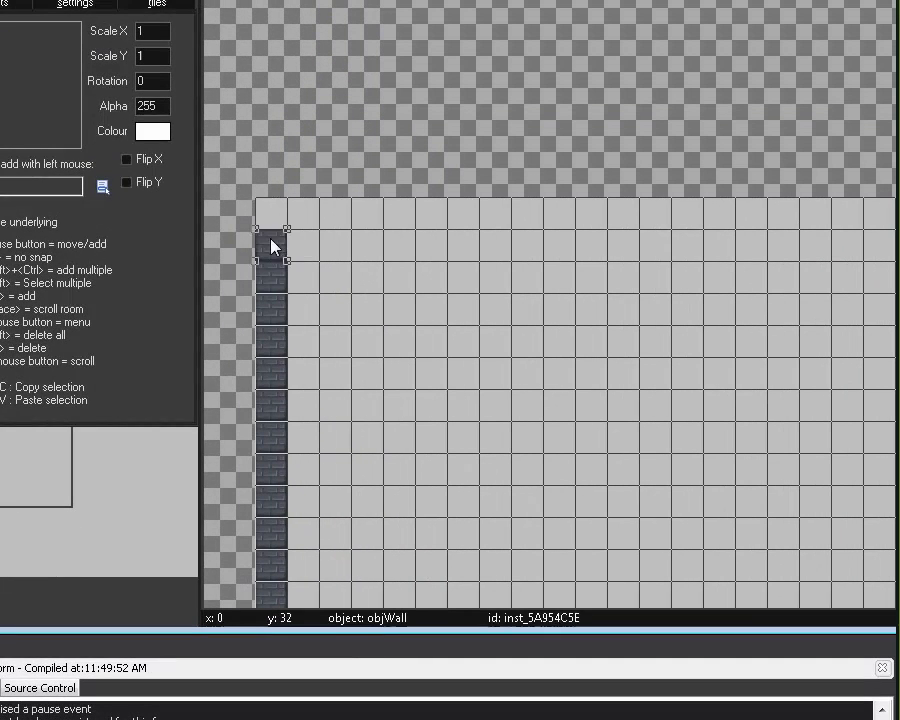
click(336, 210)
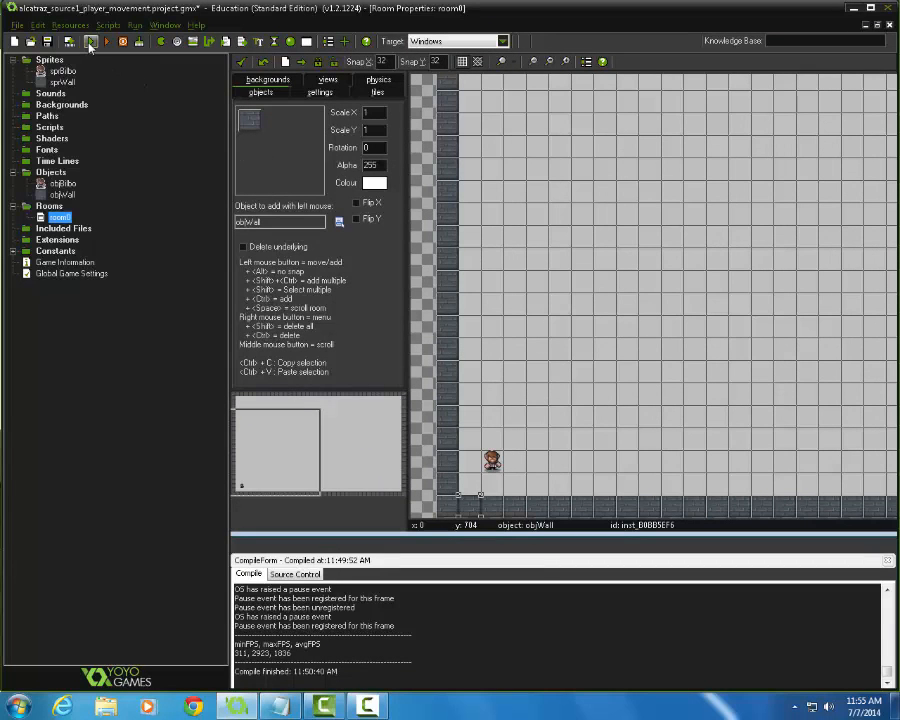
click(90, 40)
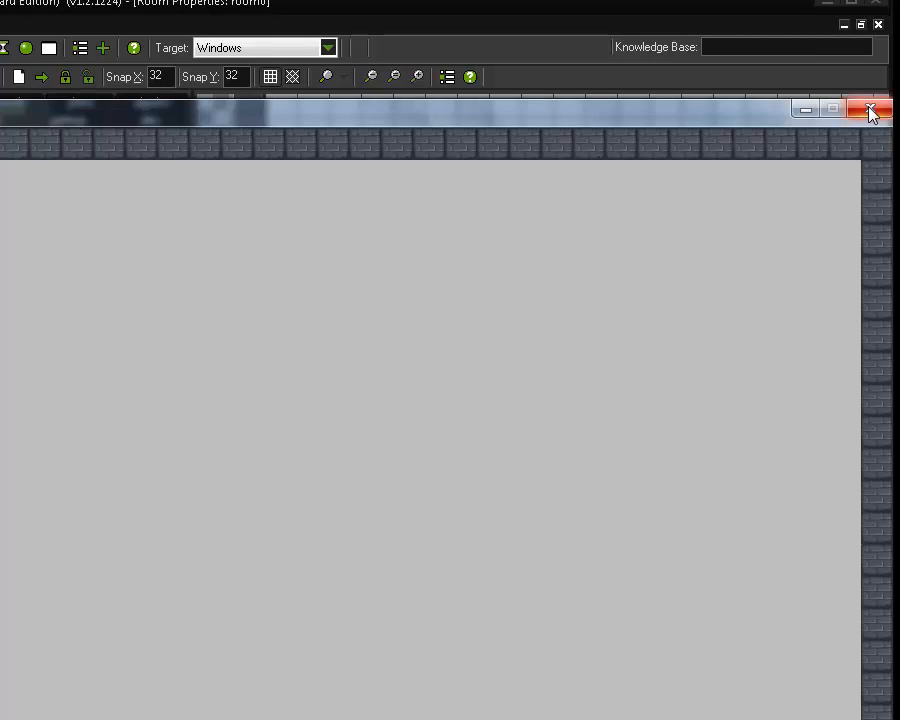
click(868, 110)
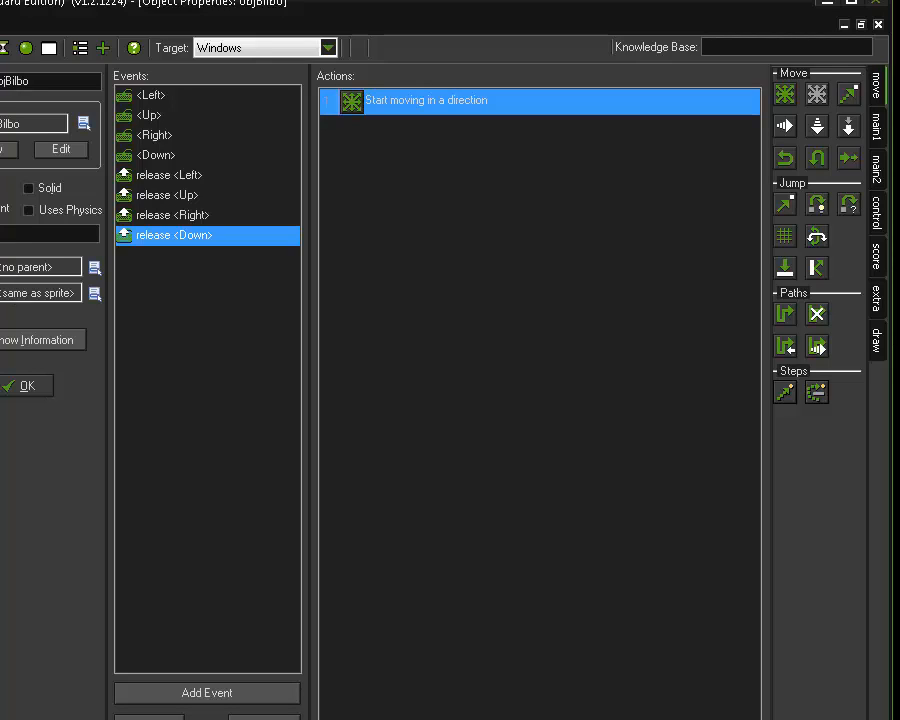
mouse_move(208, 692)
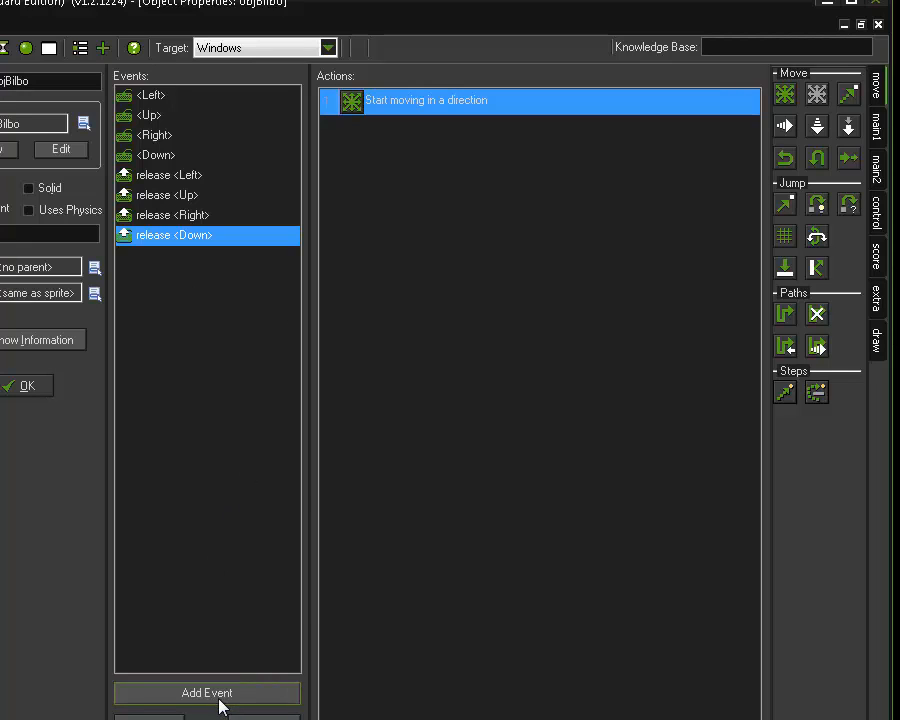
- Add a collision event with objWall to objBilbo and drag in the Move Free action
click(208, 692)
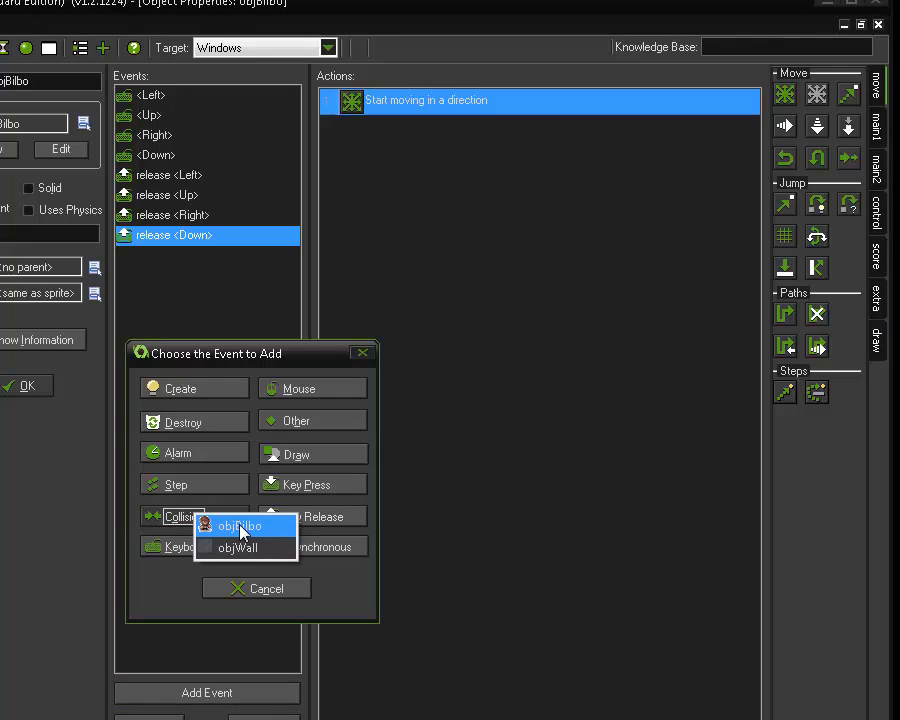
click(236, 548)
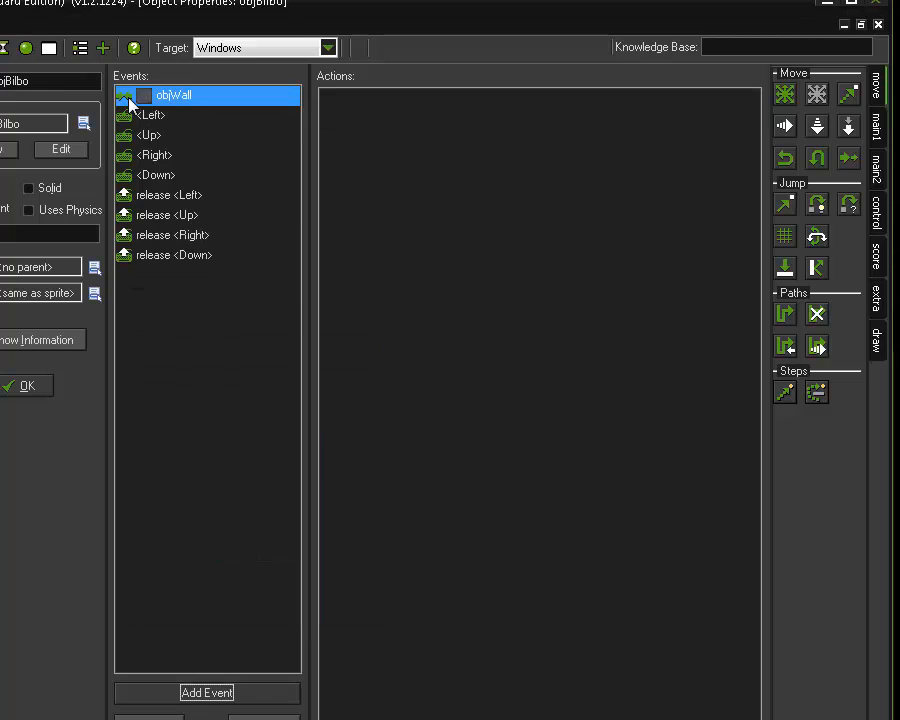
mouse_move(816, 94)
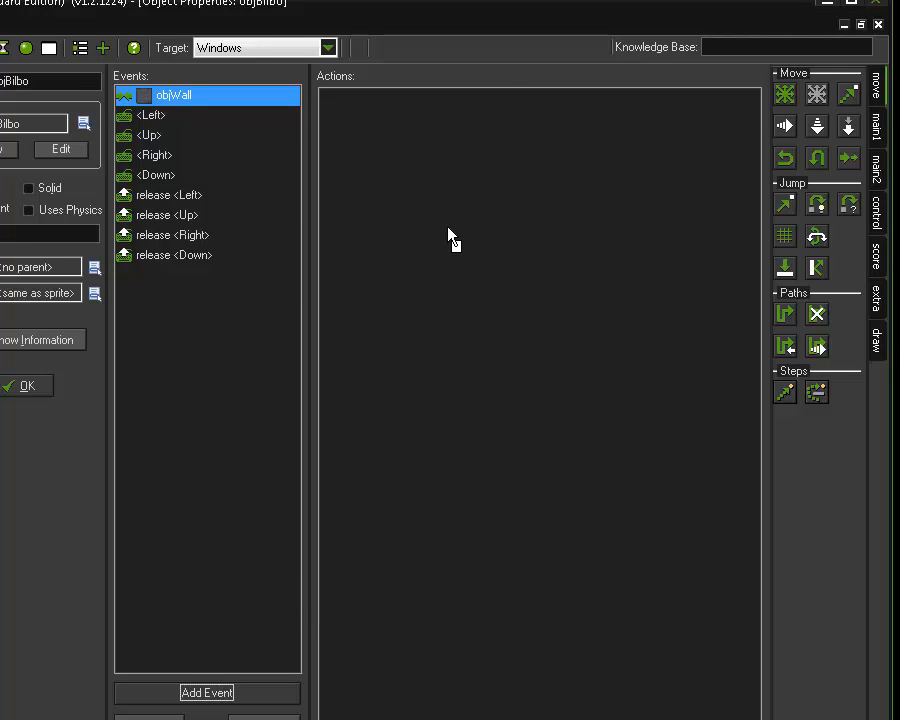
click(784, 94)
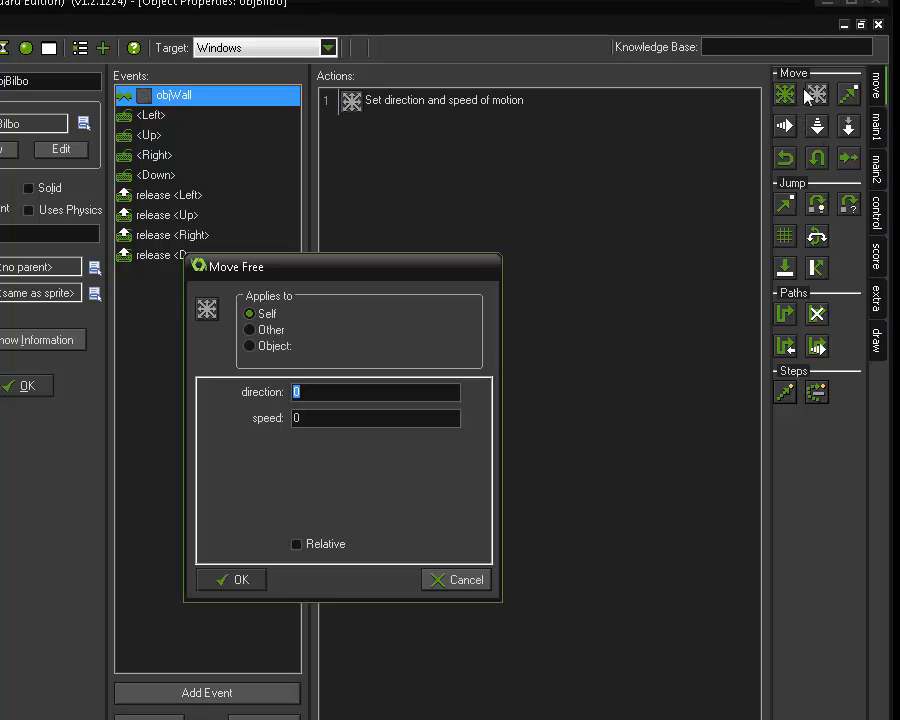
mouse_move(816, 94)
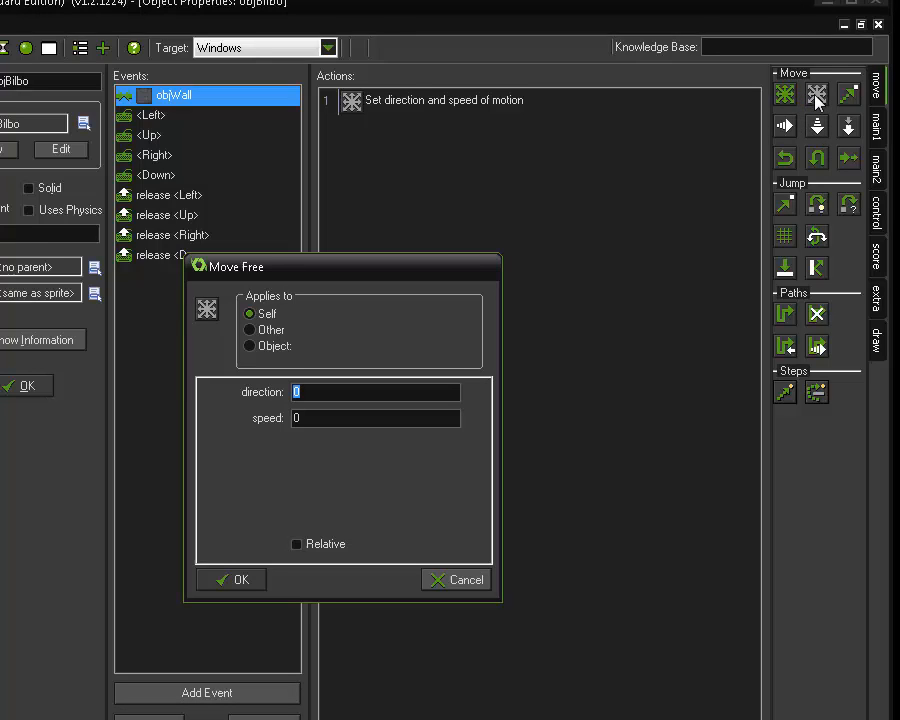
mouse_move(378, 276)
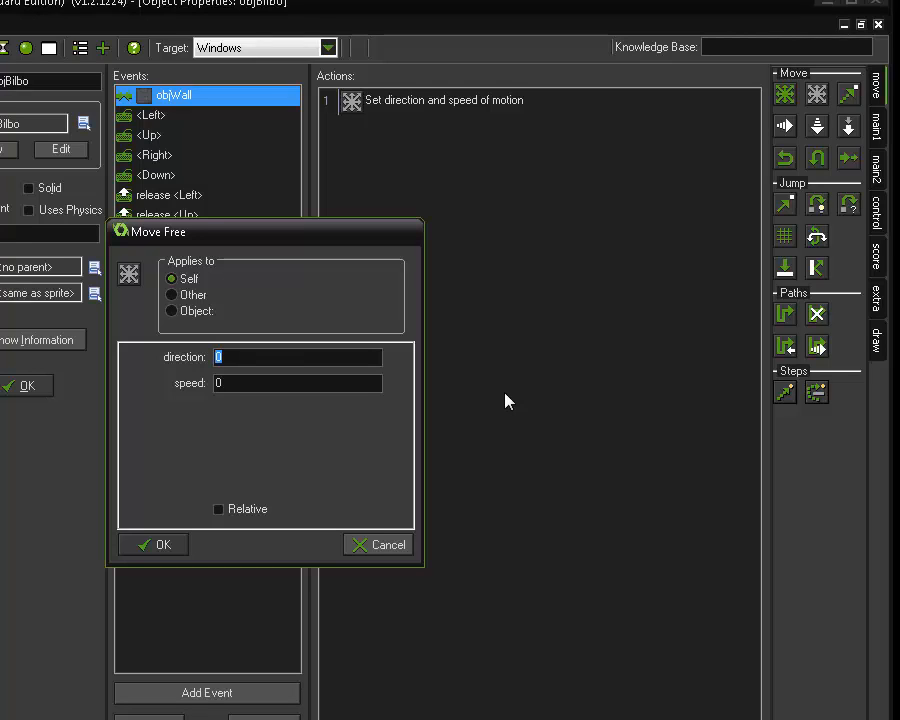
- Keep the current direction and set the collision motion's speed to 0
text(direction)
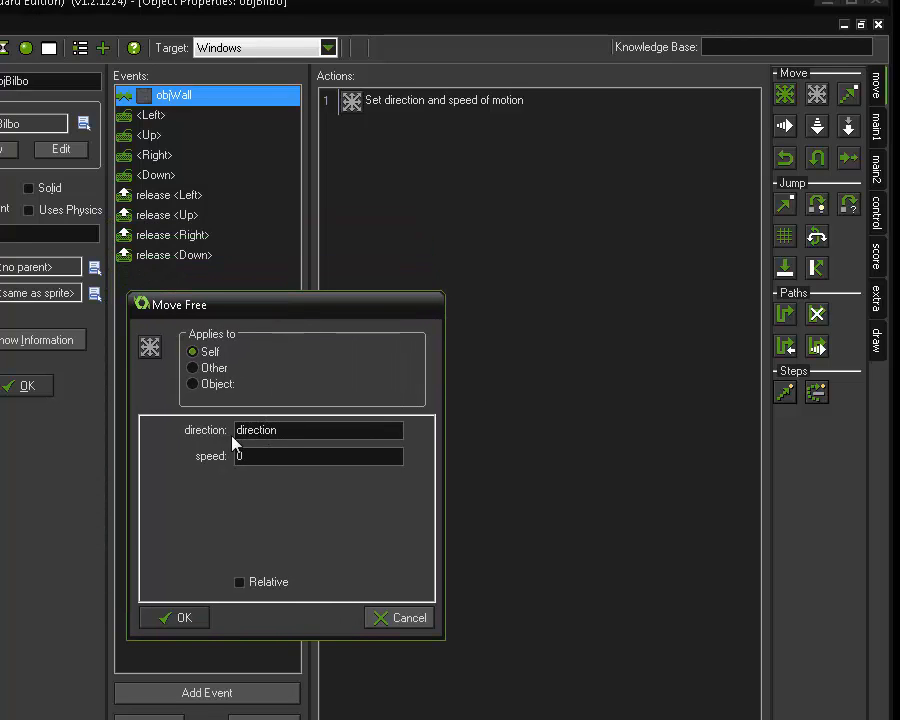
mouse_move(224, 444)
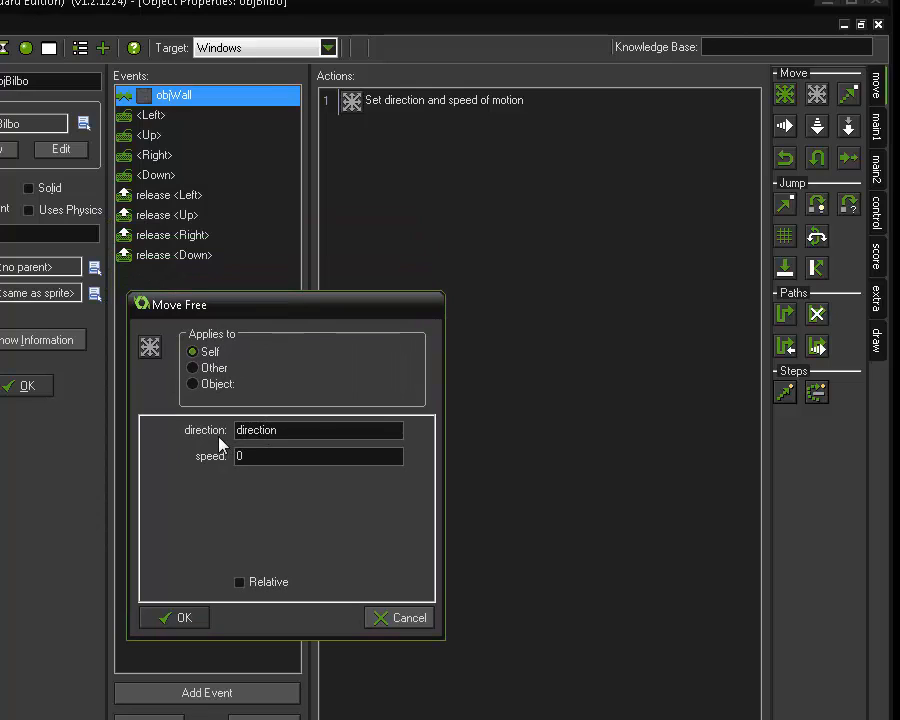
click(318, 430)
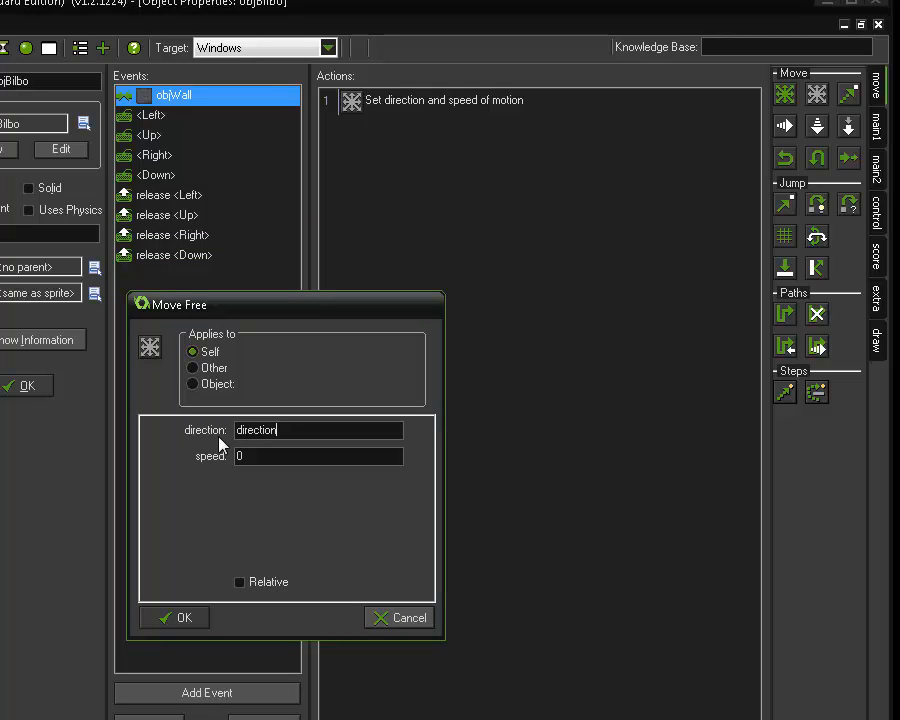
click(318, 456)
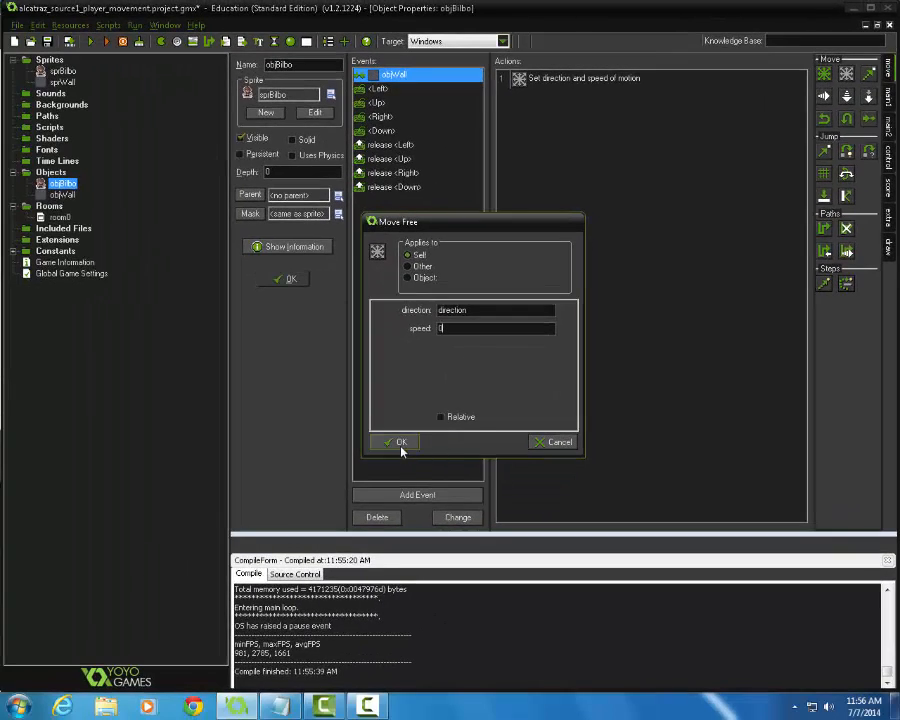
click(396, 442)
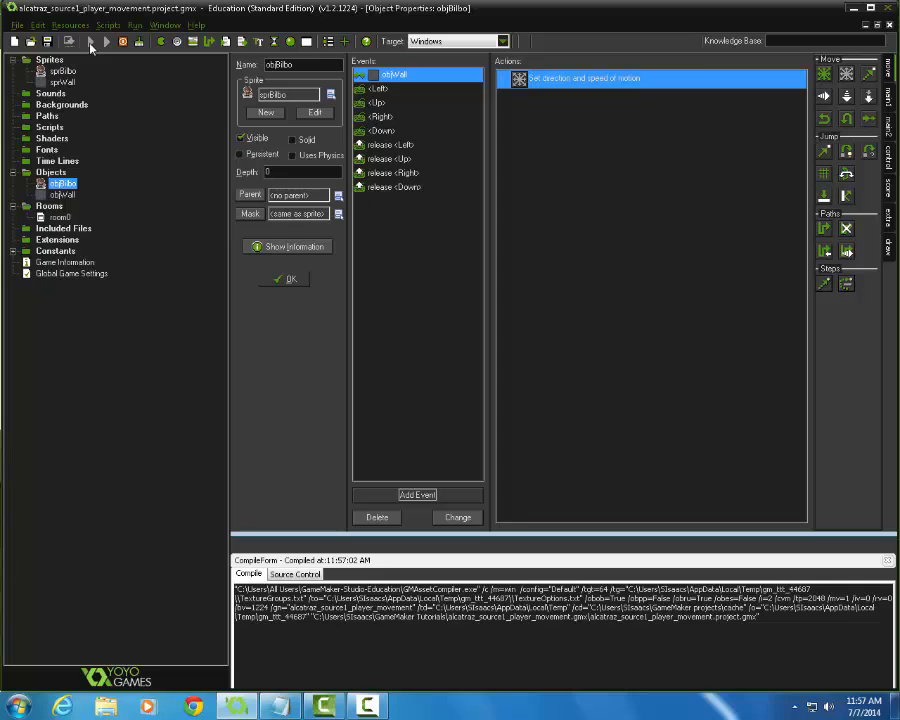
- Confirm the Move Free action, then turn on objWall's Solid option
click(106, 40)
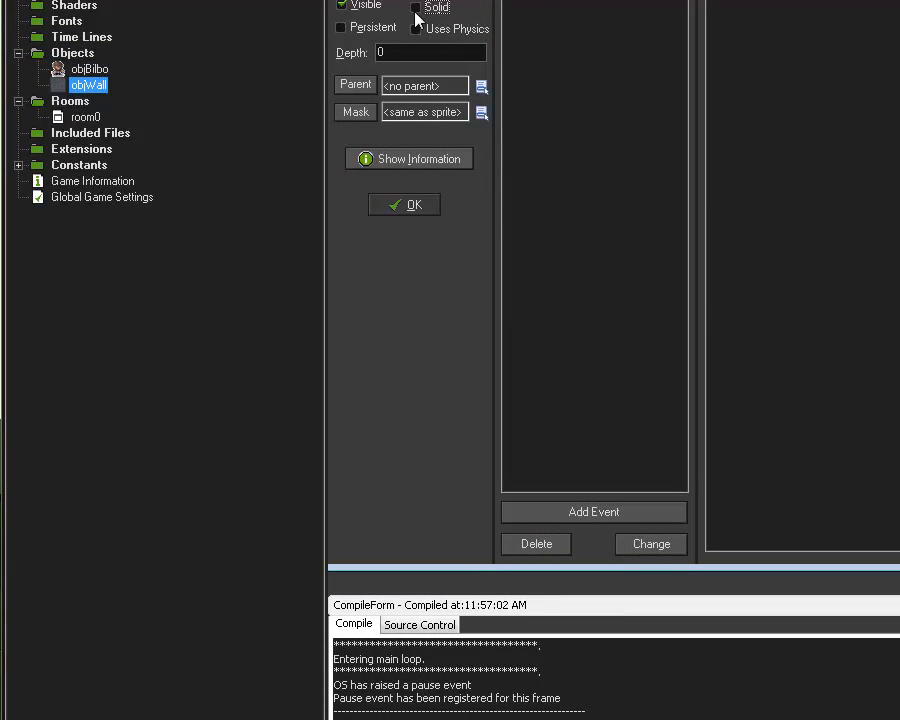
click(416, 8)
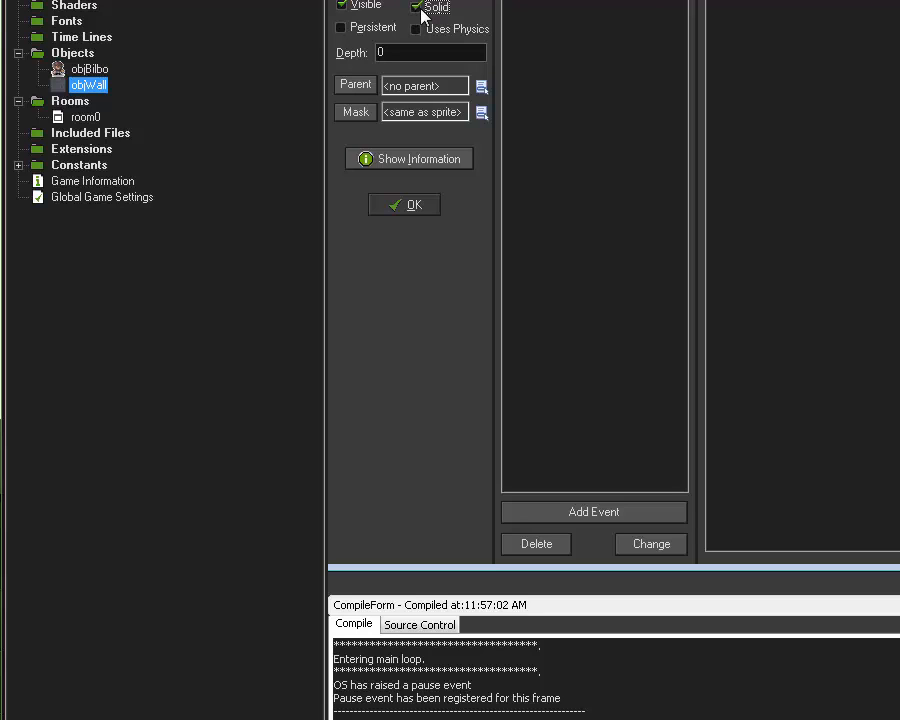
mouse_move(88, 68)
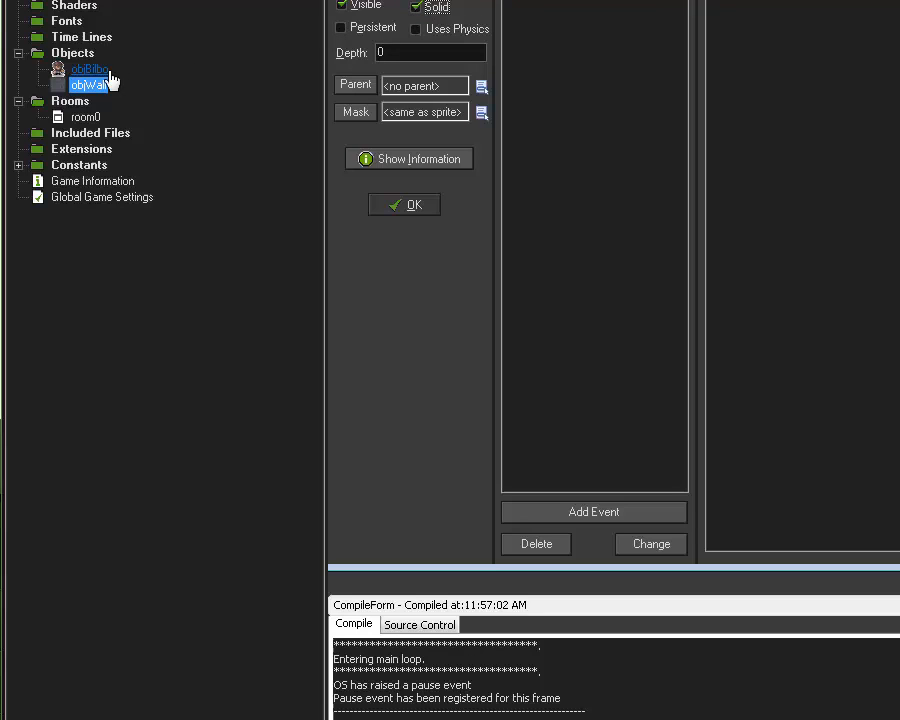
click(404, 204)
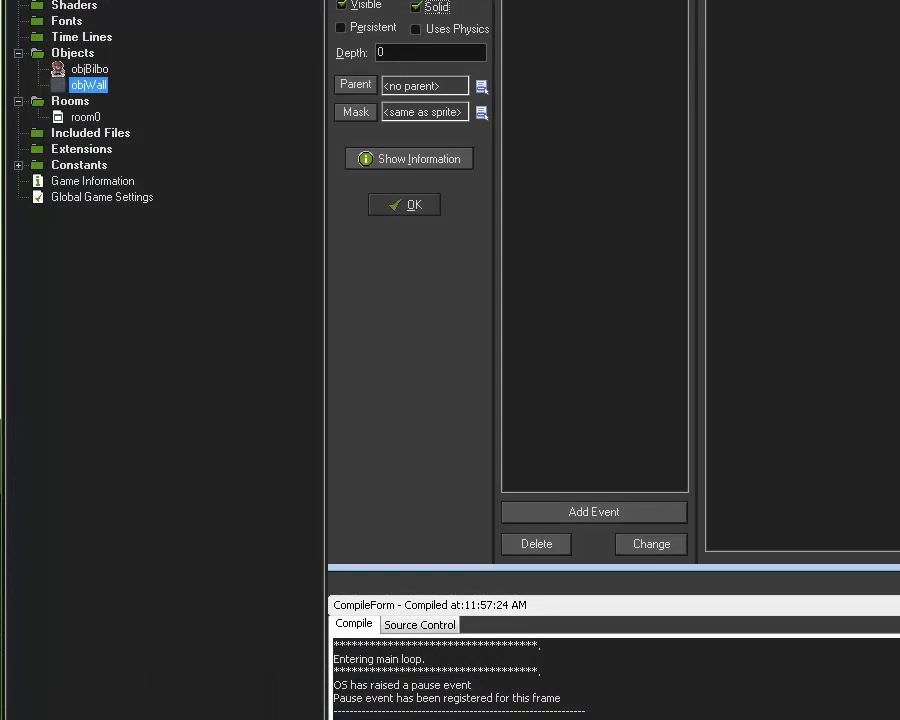
- Open room0 in the room editor to continue placing objWall instances
double_click(84, 116)
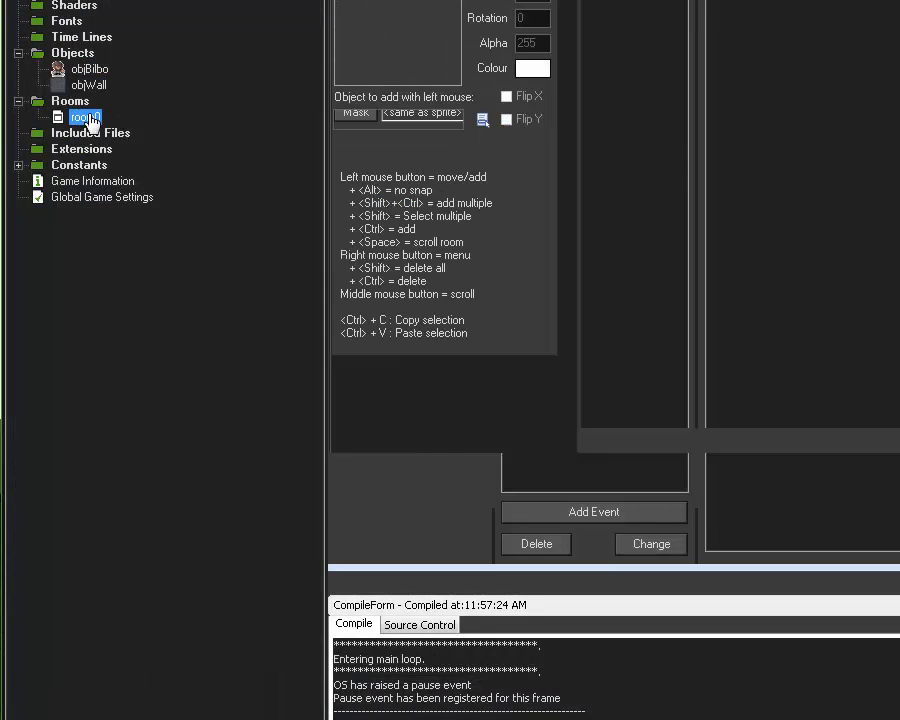
double_click(76, 116)
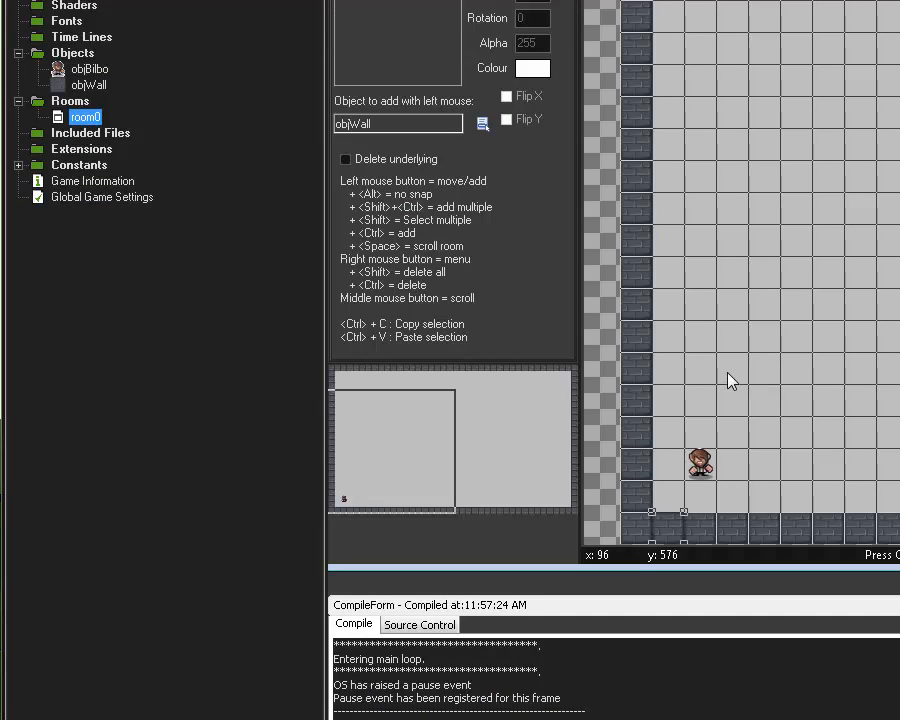
mouse_move(738, 436)
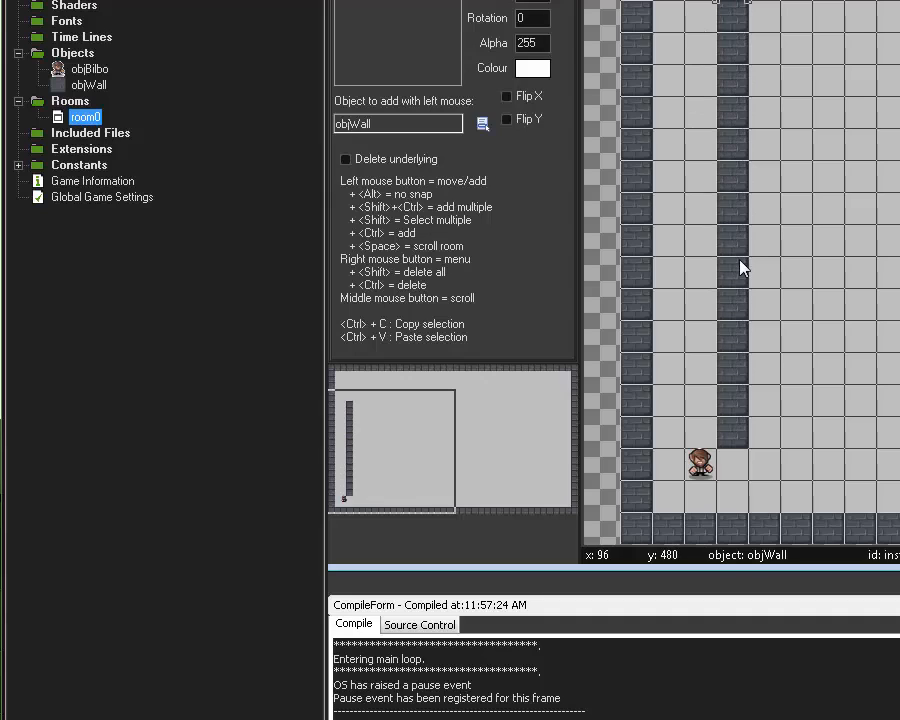
mouse_move(684, 408)
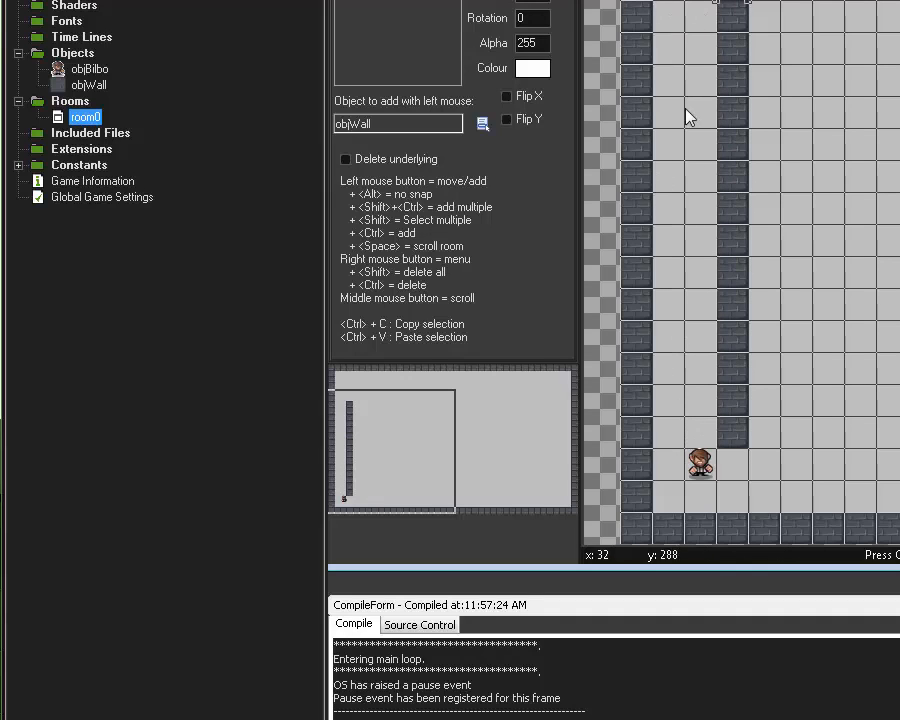
mouse_move(716, 262)
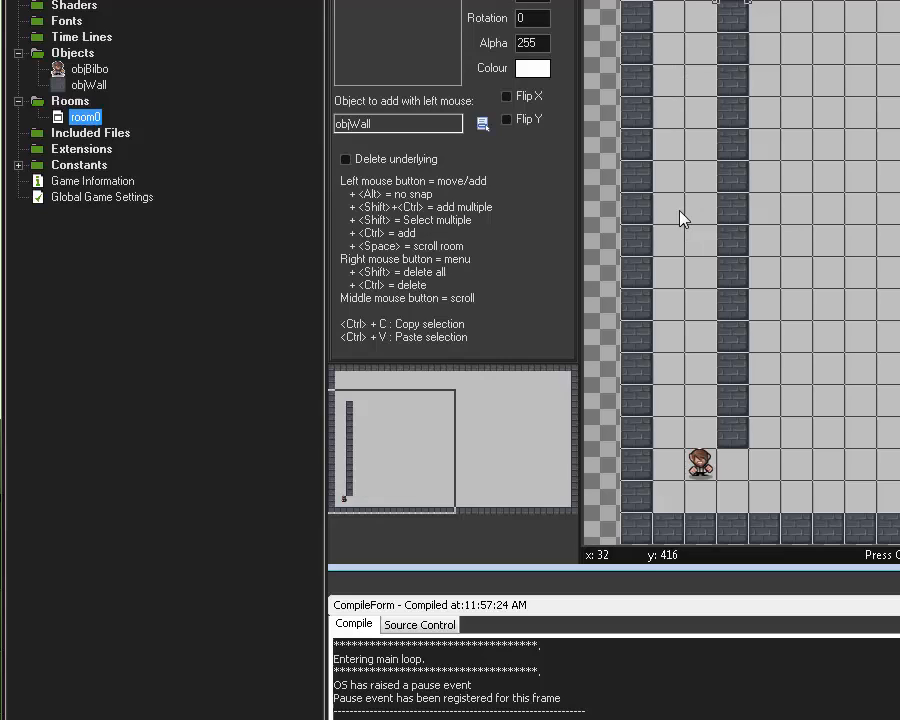
mouse_move(764, 440)
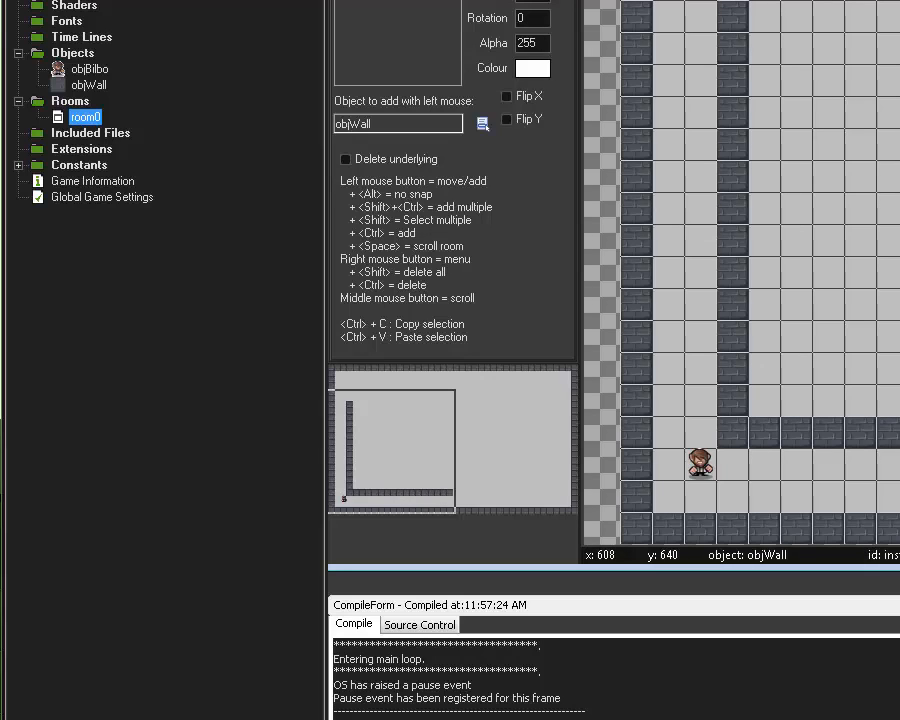
mouse_move(818, 418)
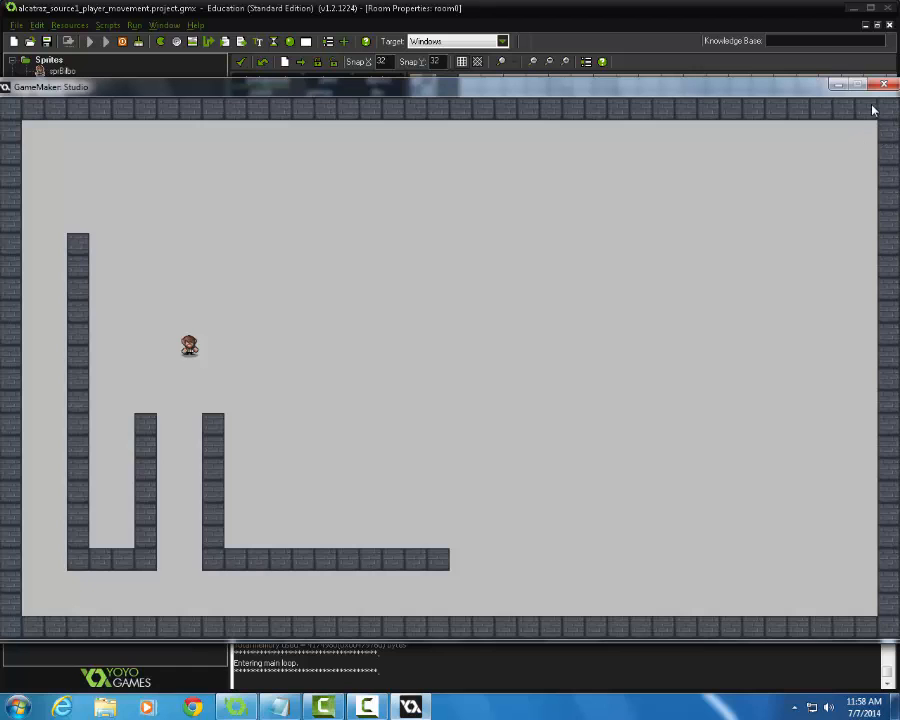
mouse_move(840, 128)
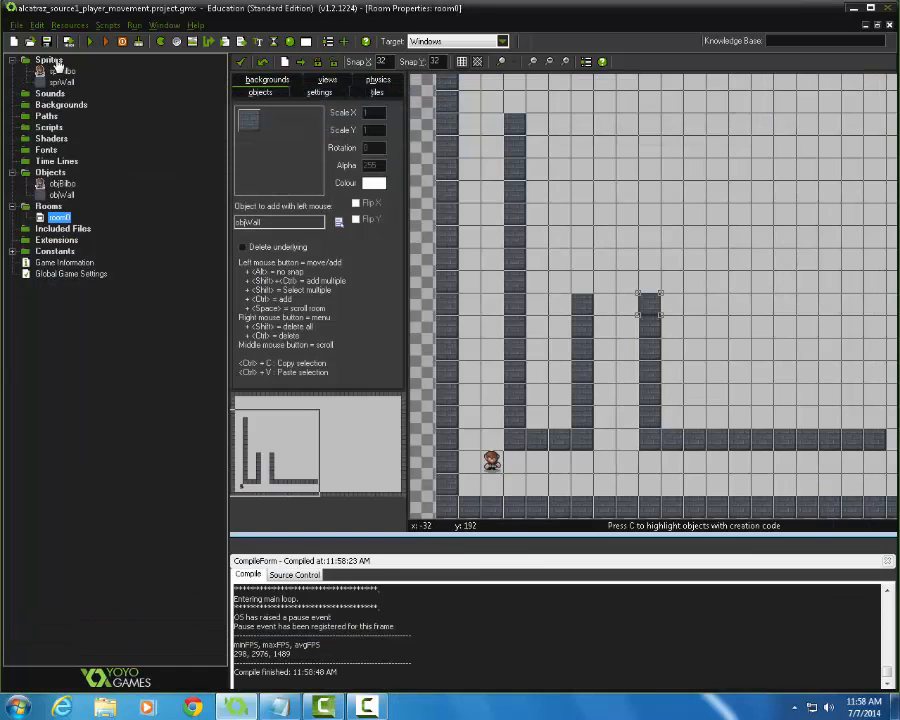
- Create a new sprite named sprDoor and load a door image file for it
right_click(50, 70)
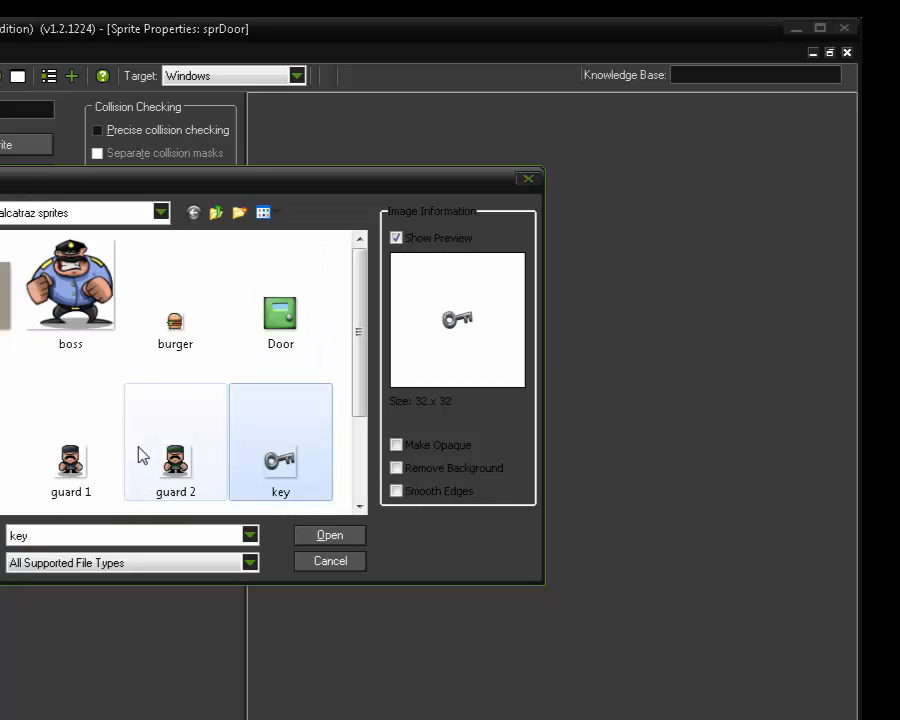
click(328, 536)
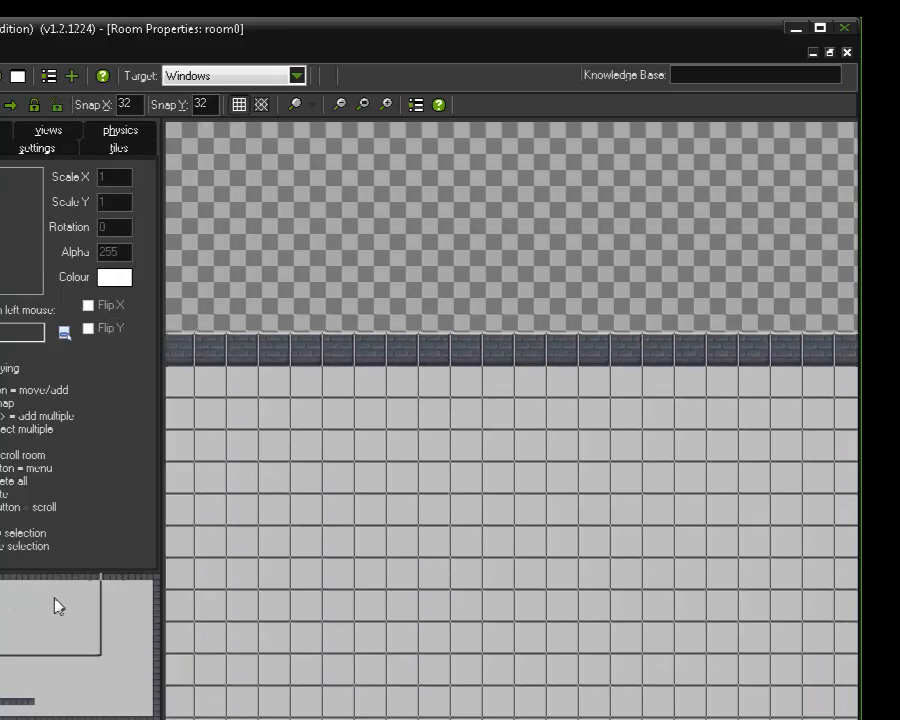
- Place the door object at room0's top-right corner inside the wall border
click(810, 336)
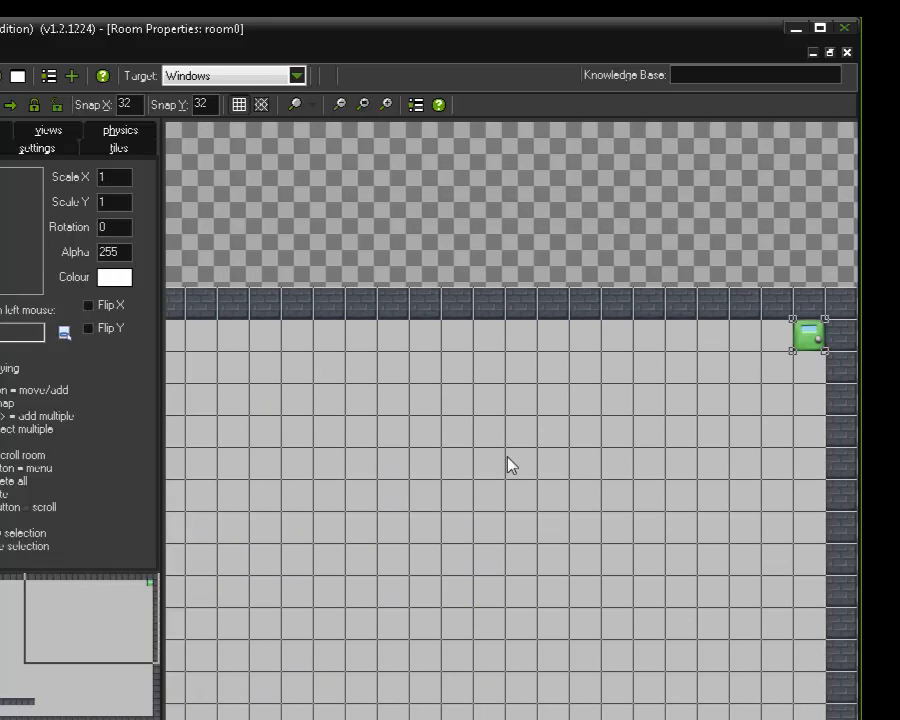
mouse_move(448, 500)
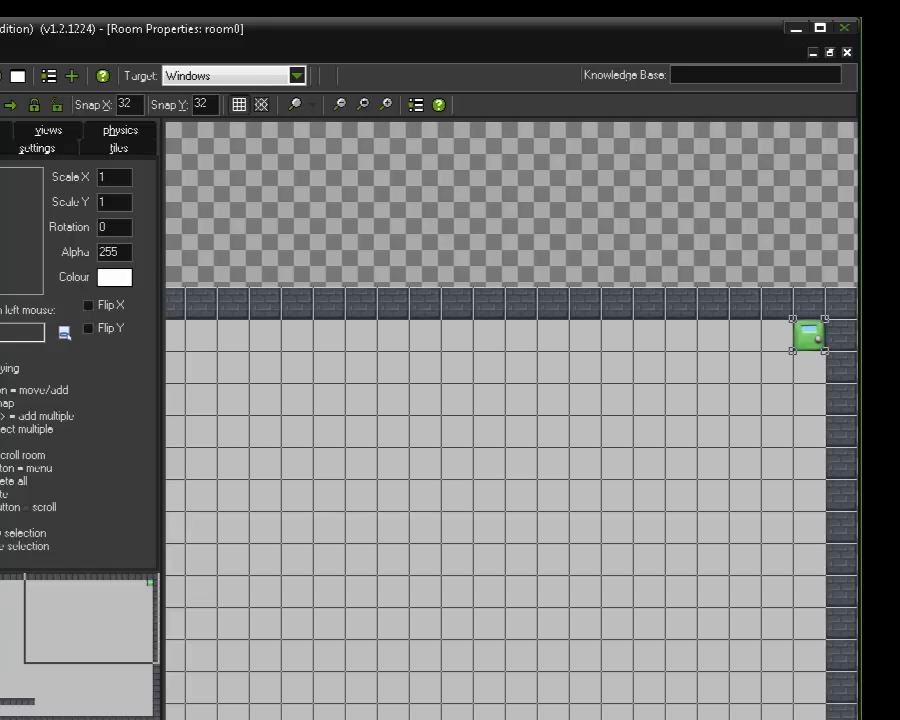
mouse_move(158, 592)
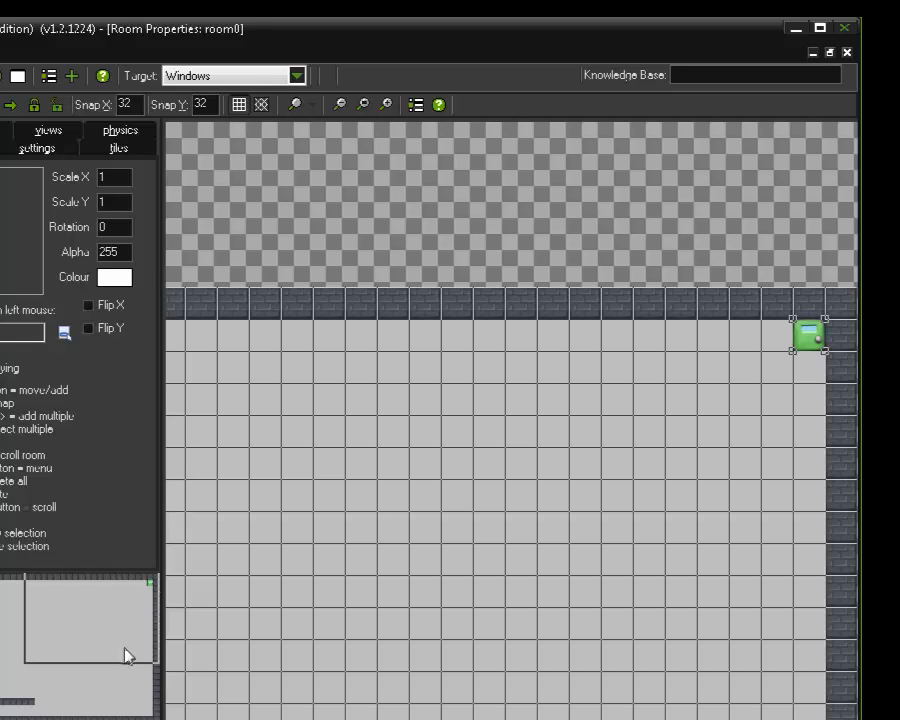
mouse_move(96, 656)
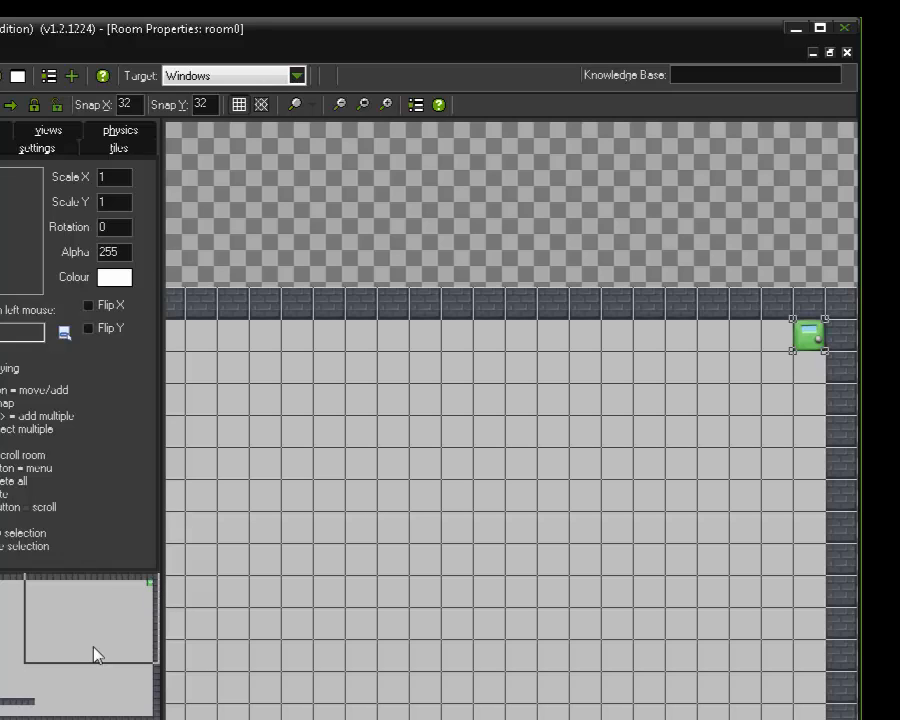